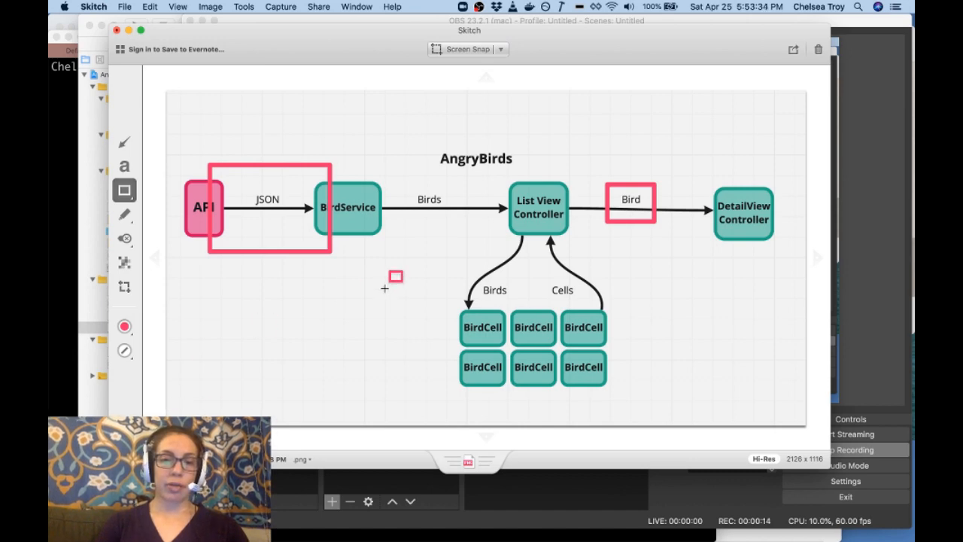
Draw a pink highlight box around the API-to-BirdService link in the AngryBirds diagram.
drag(395, 276, 612, 297)
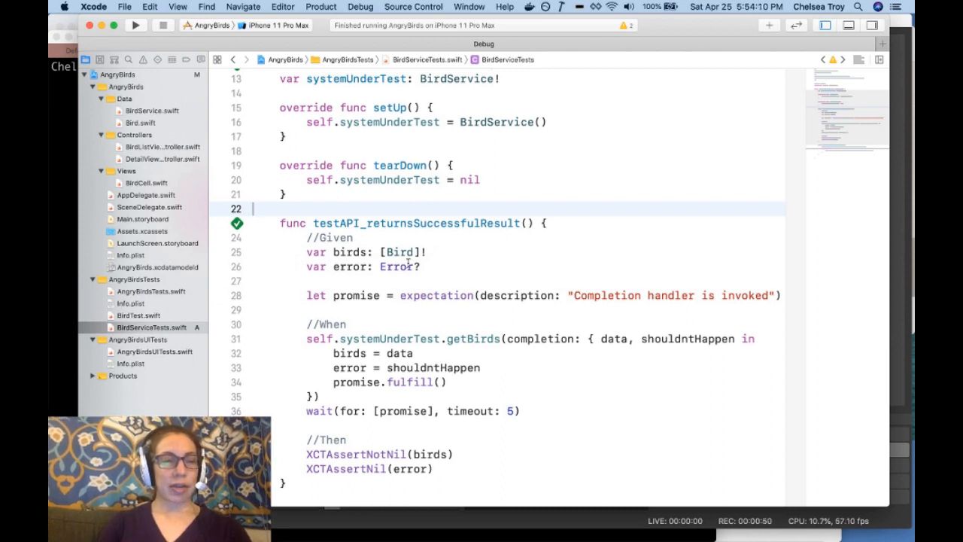
Create the BirdListViewControllerTests unit test case class in the AngryBirdsTests target.
click(136, 280)
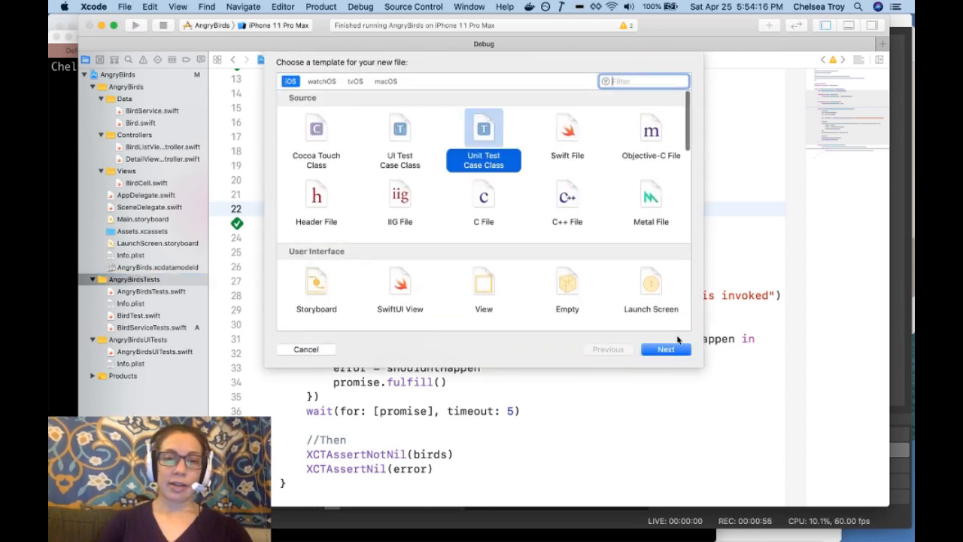
click(665, 349)
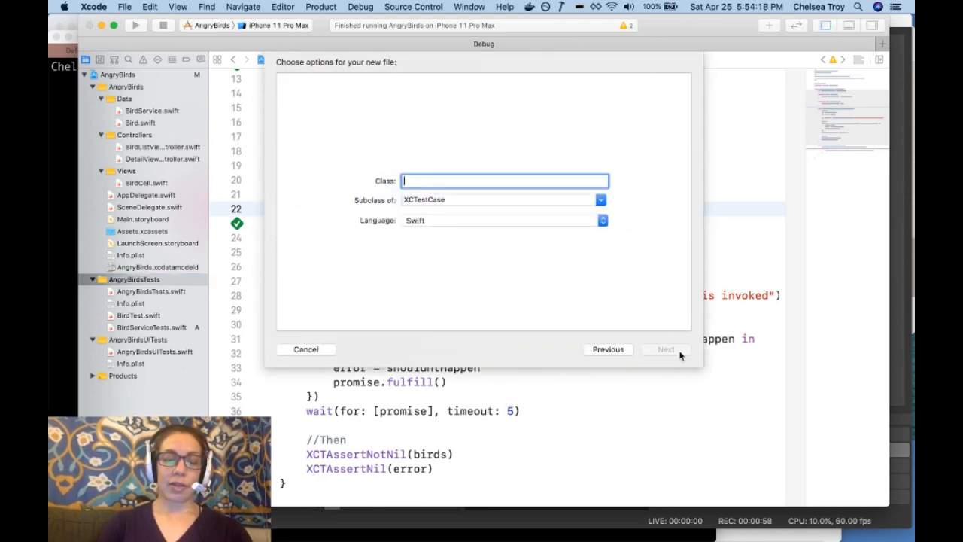
text(BirdListVie)
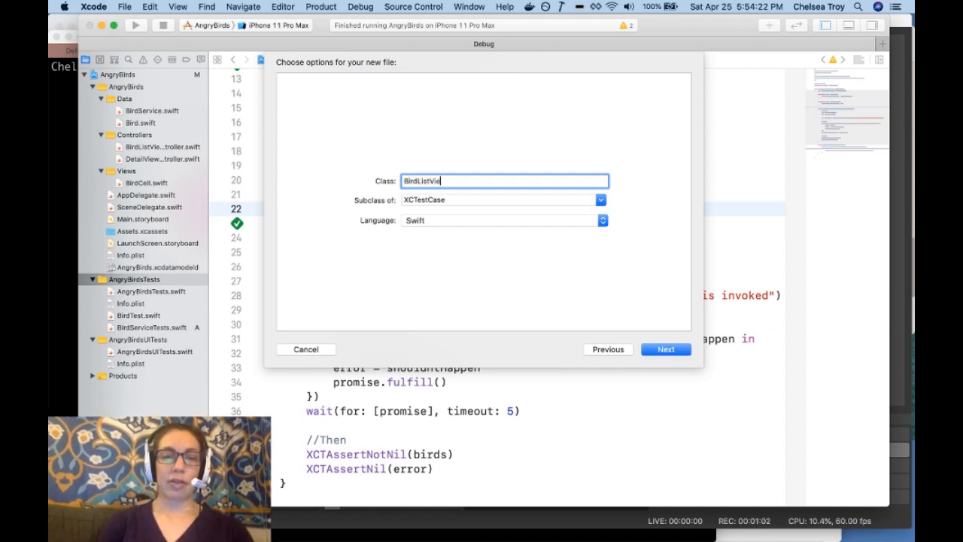
text(wControllerTests.swift)
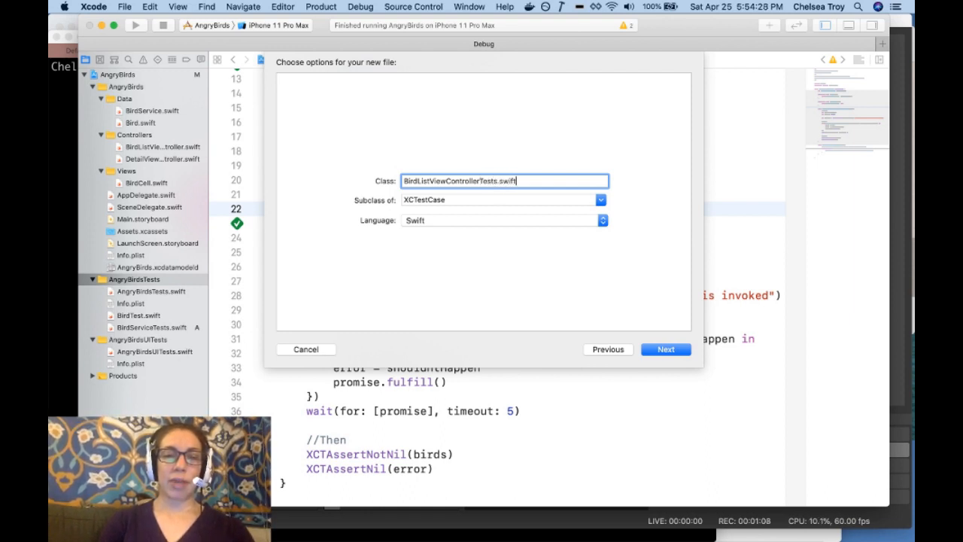
click(665, 349)
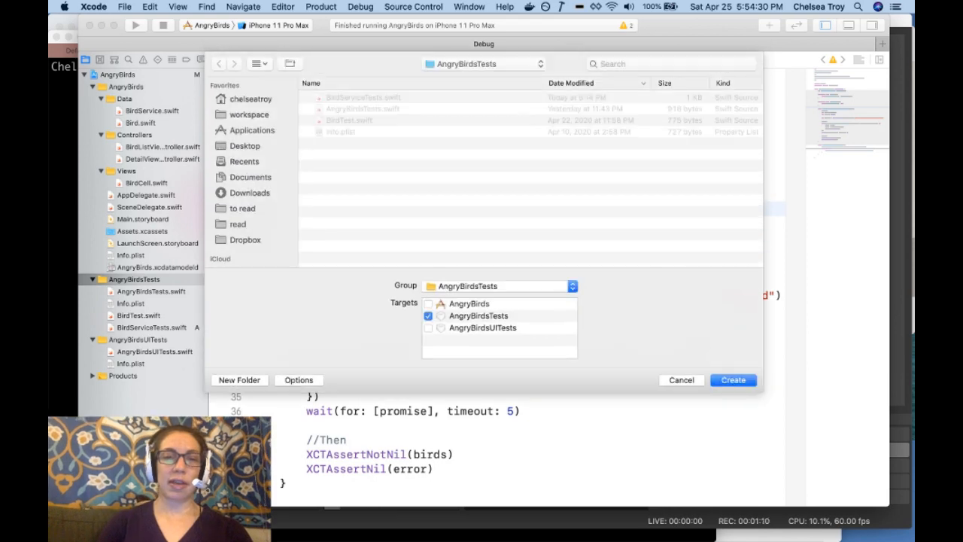
click(732, 380)
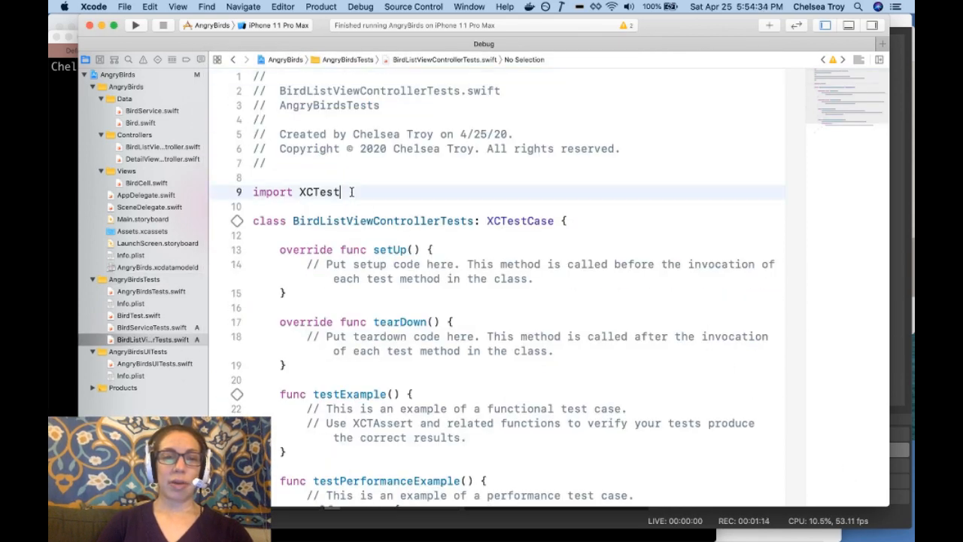
text(@testable import AngryBirds)
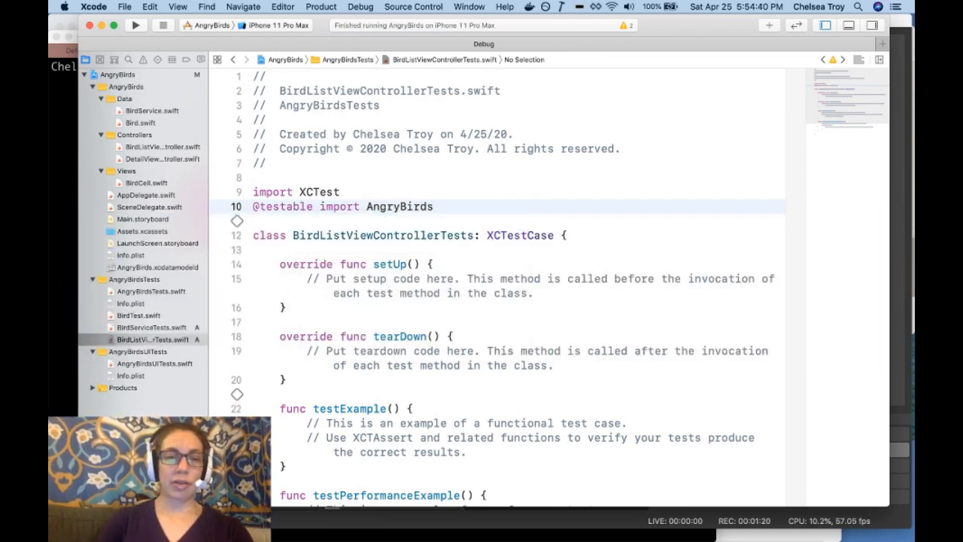
scroll(down, 3)
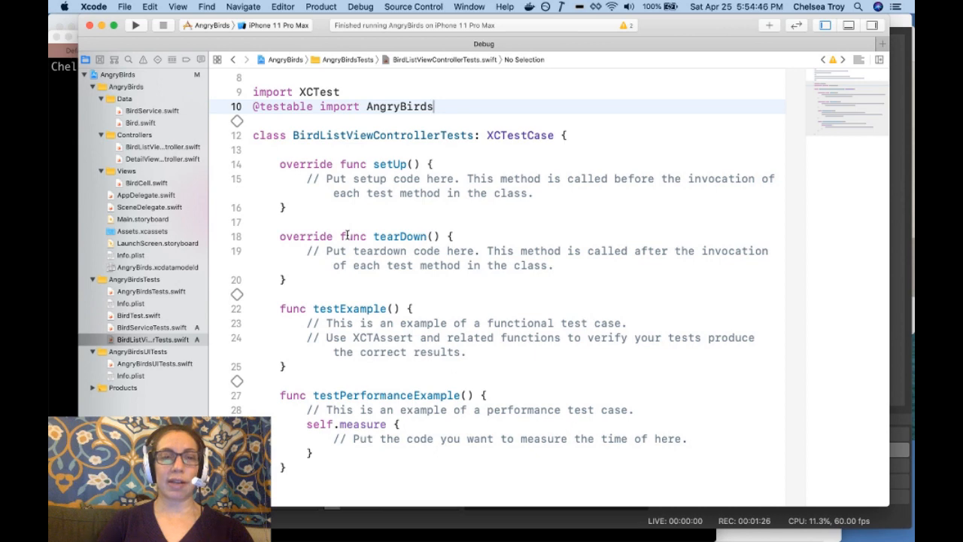
scroll(down, 3)
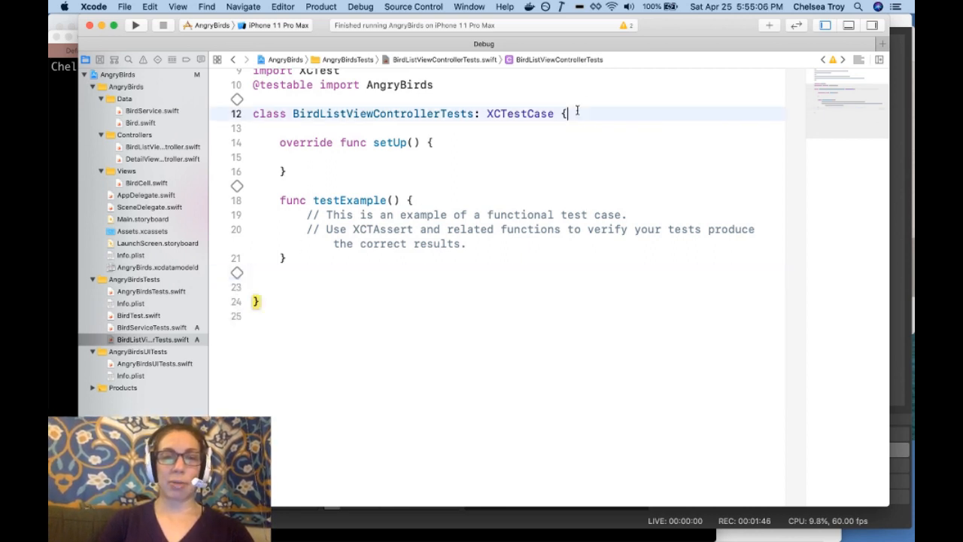
Declare 'var systemUnderTest: BirdListViewController!' in the test class.
text(var s)
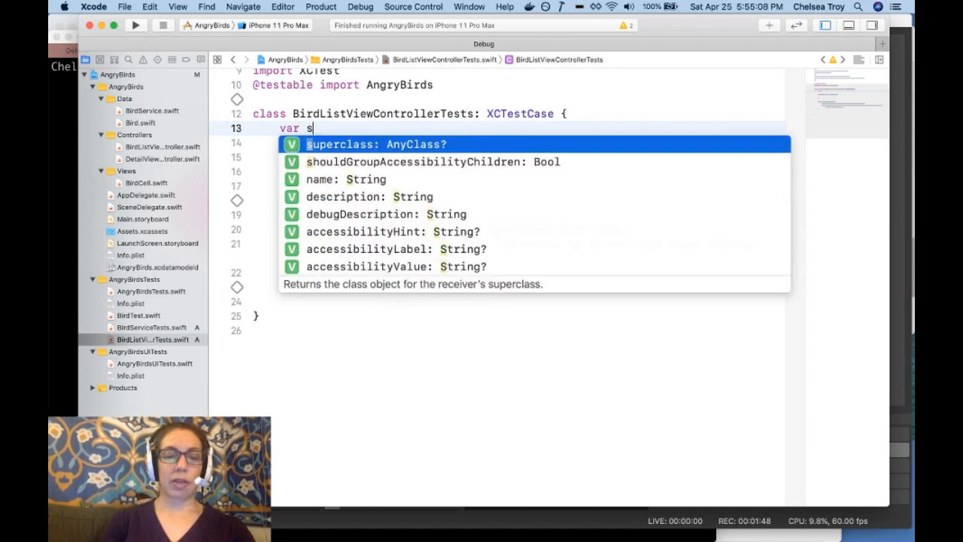
text(ysted)
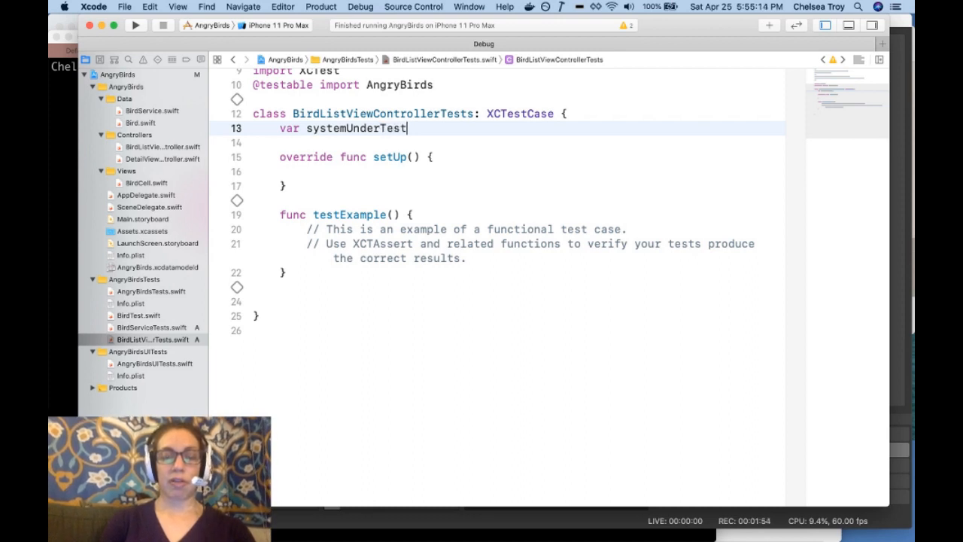
text(: Bird)
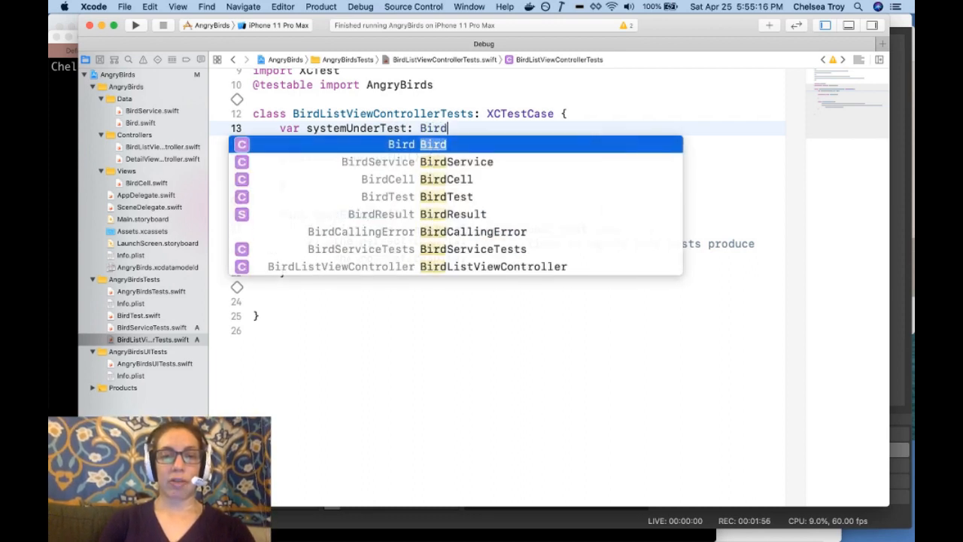
click(492, 266)
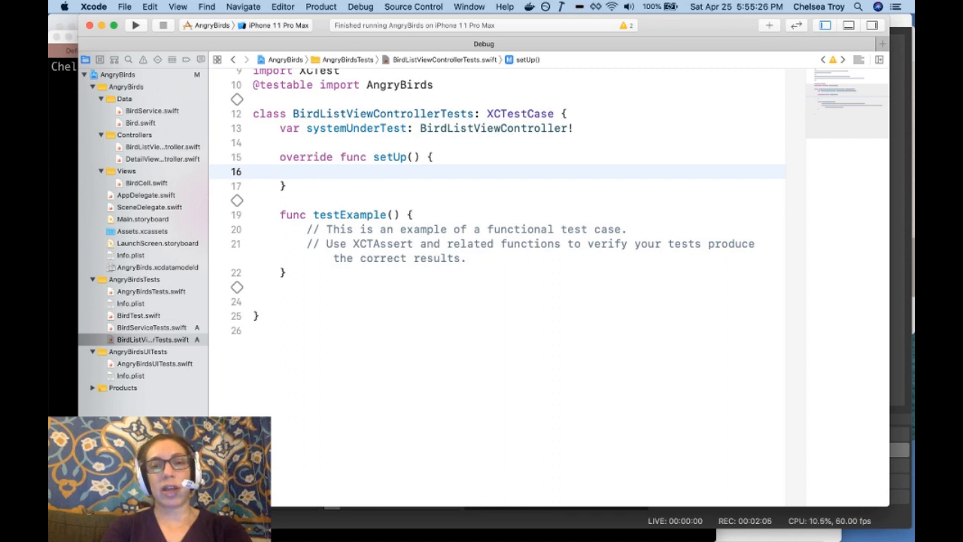
click(305, 172)
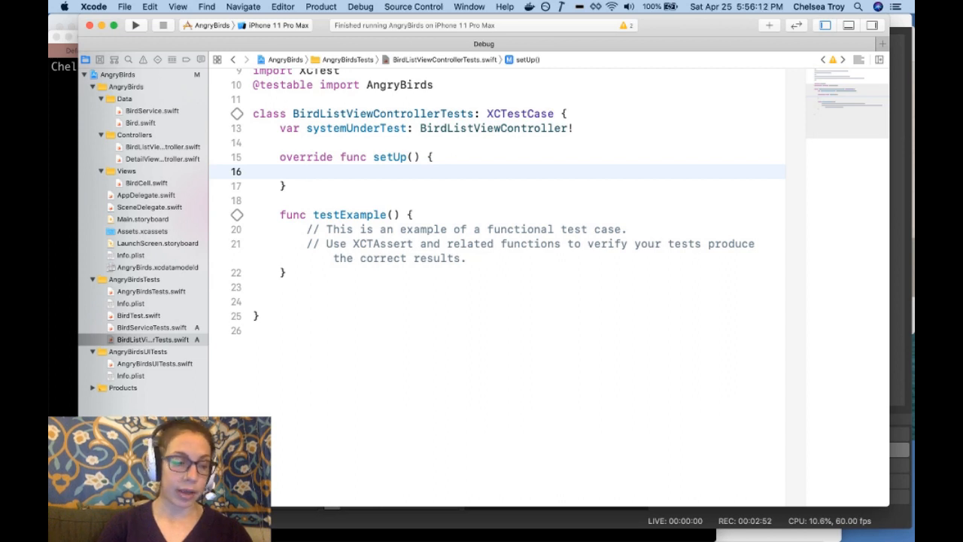
Call super.setUp() at the start of setUp.
click(304, 172)
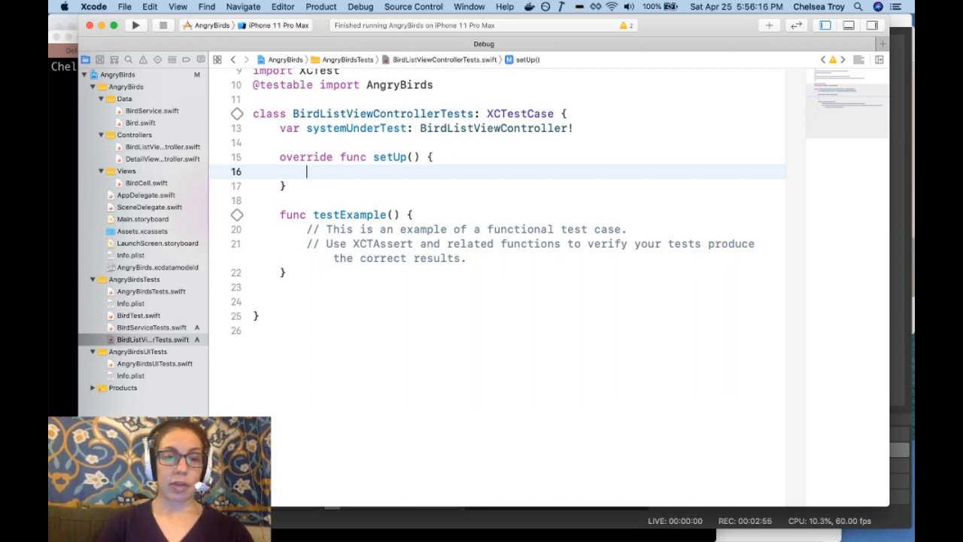
text(super)
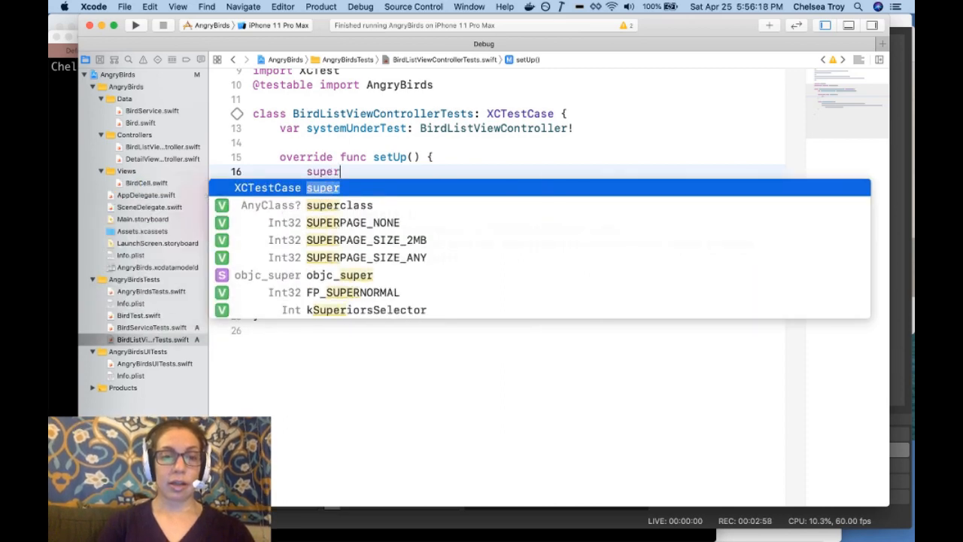
text(.setUp()
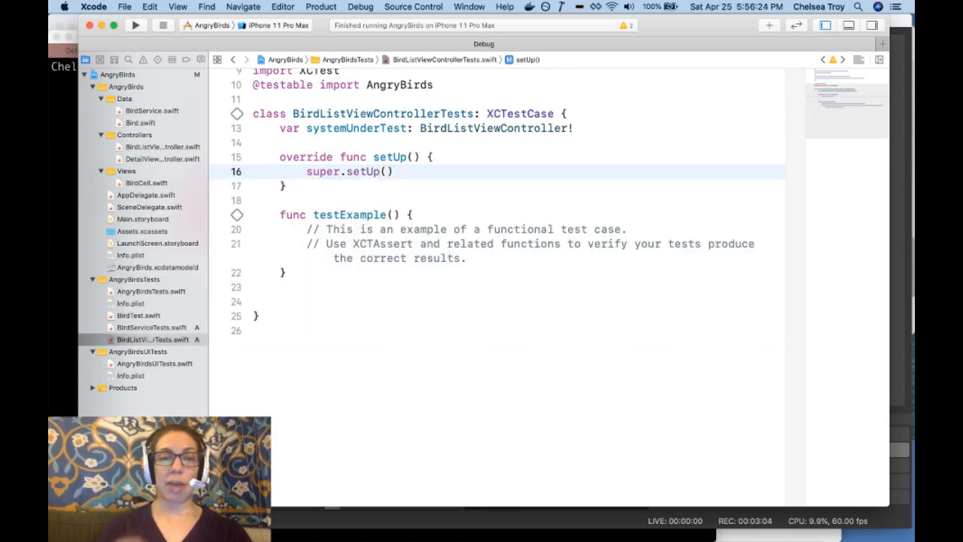
double_click(362, 172)
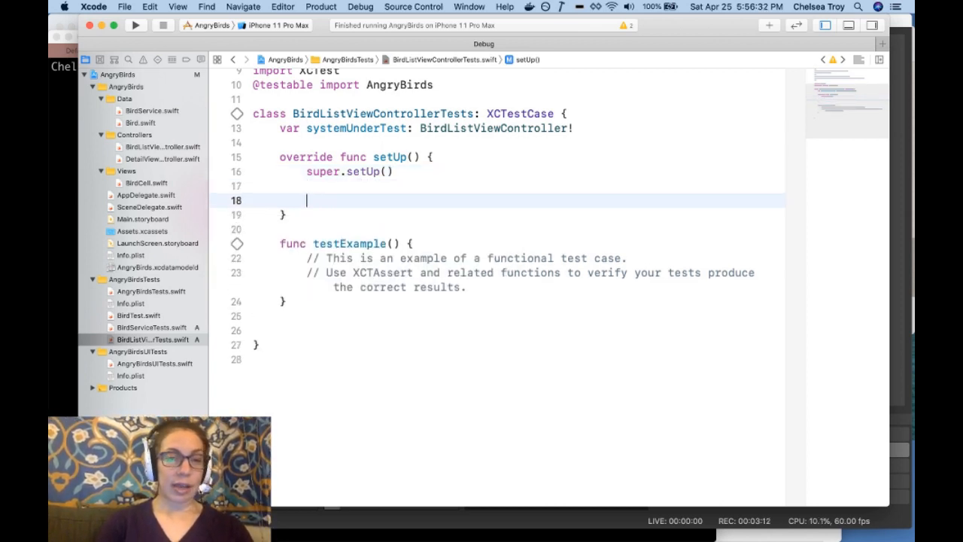
Add 'let storyboard = UIStoryboard(name: "Main", bundle: Bundle.main)' in setUp.
text(let sto)
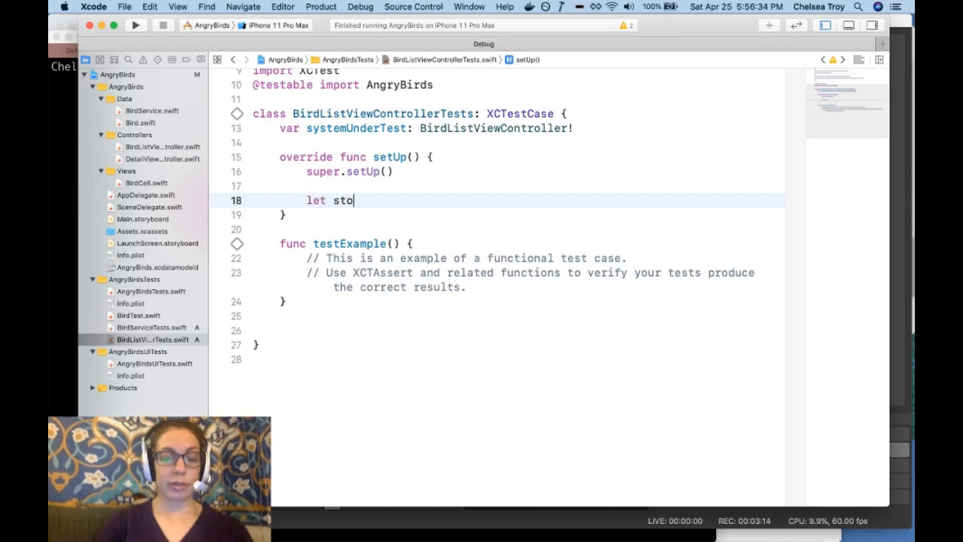
text(ryboard =)
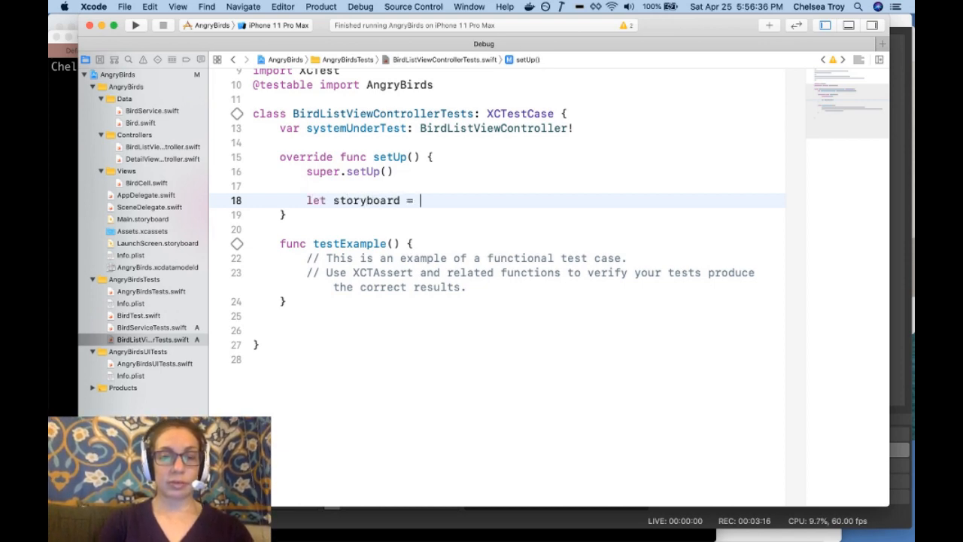
text(UIStoryboard)
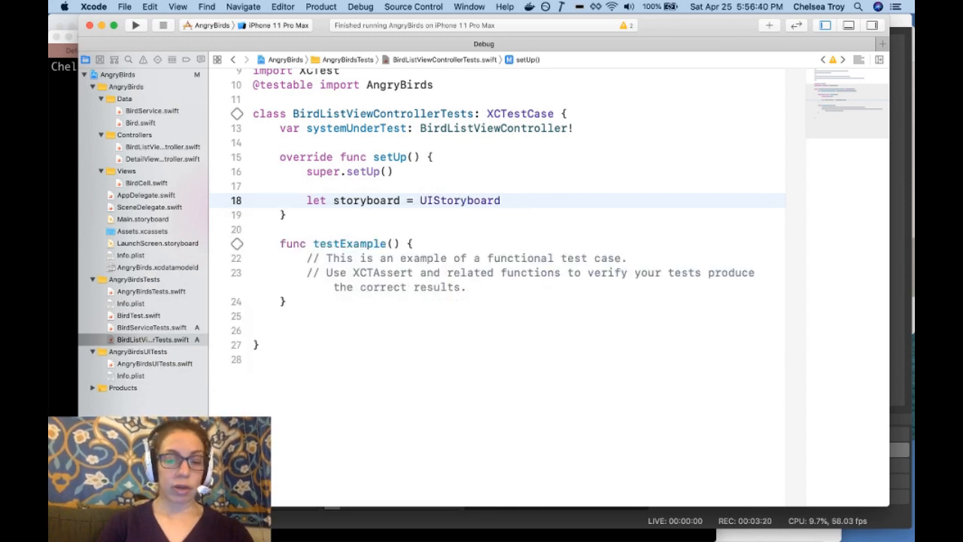
text((name: String, bundle: Bundle?)
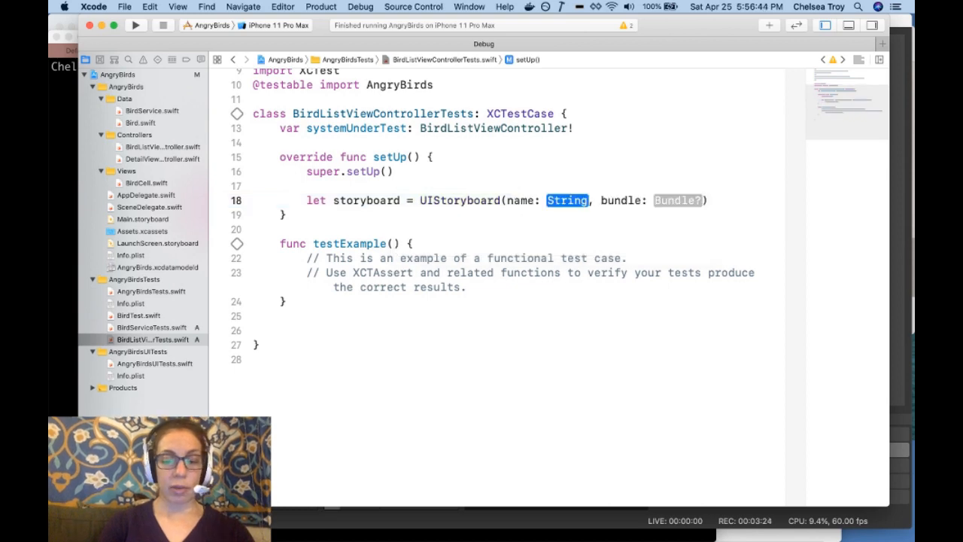
text(Main")
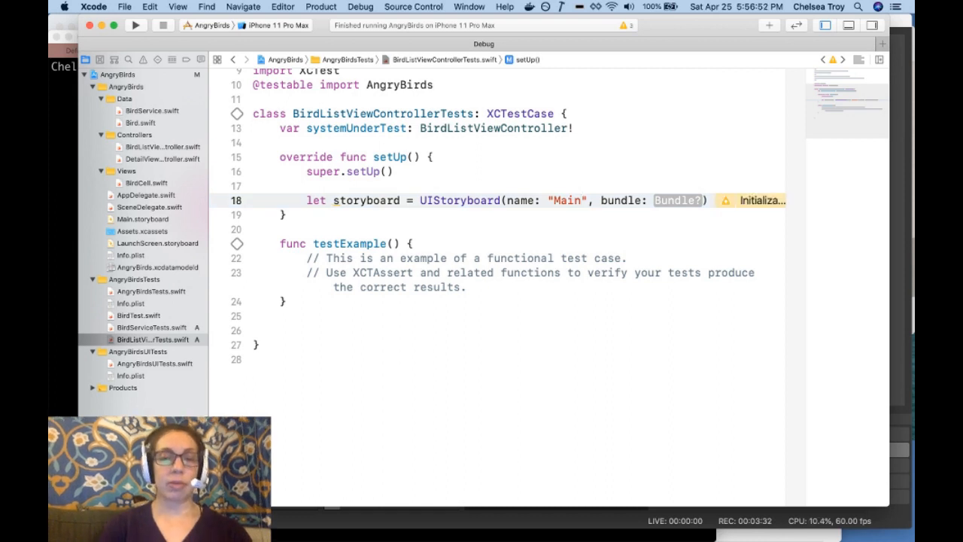
text(Buns)
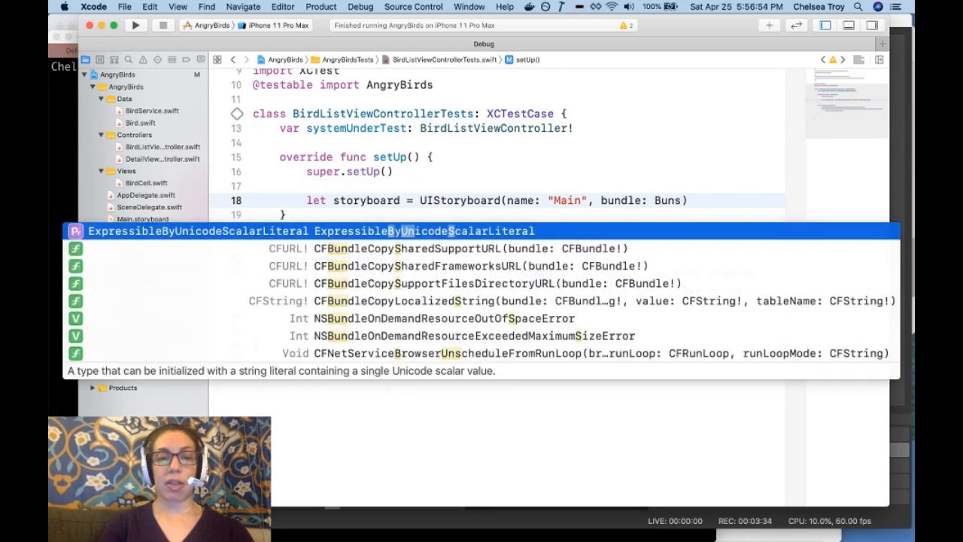
text(Bundle.main)
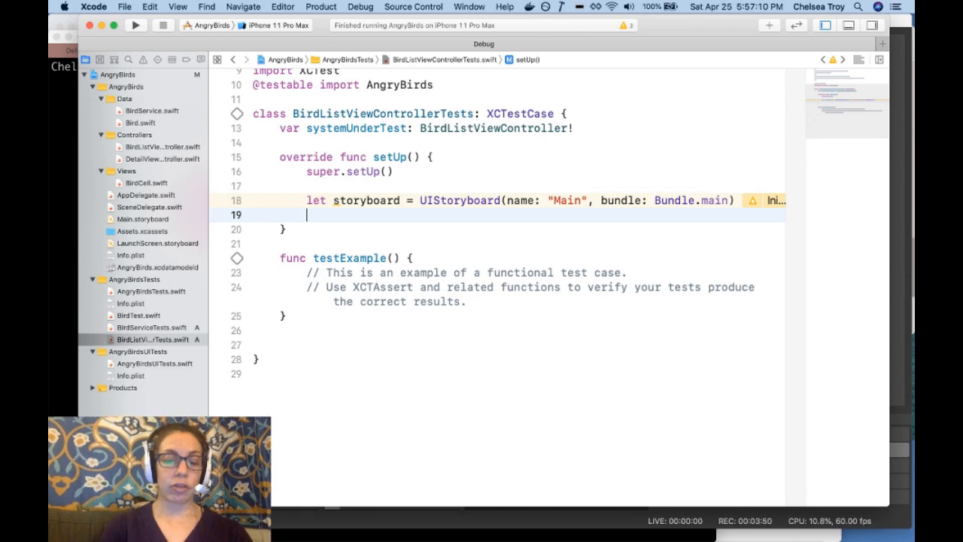
Call storyboard.instantiateInitialViewController() on the next line.
text(s)
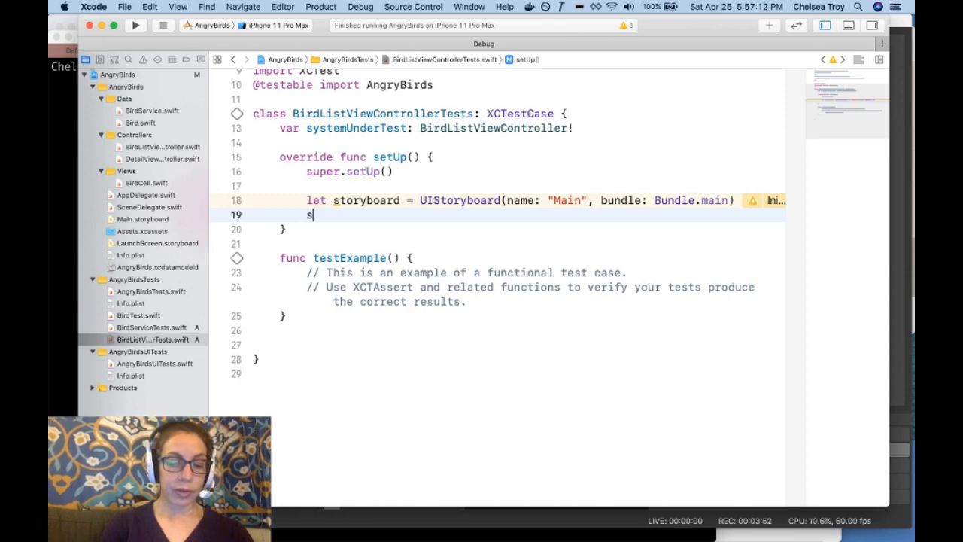
text(toryboard)
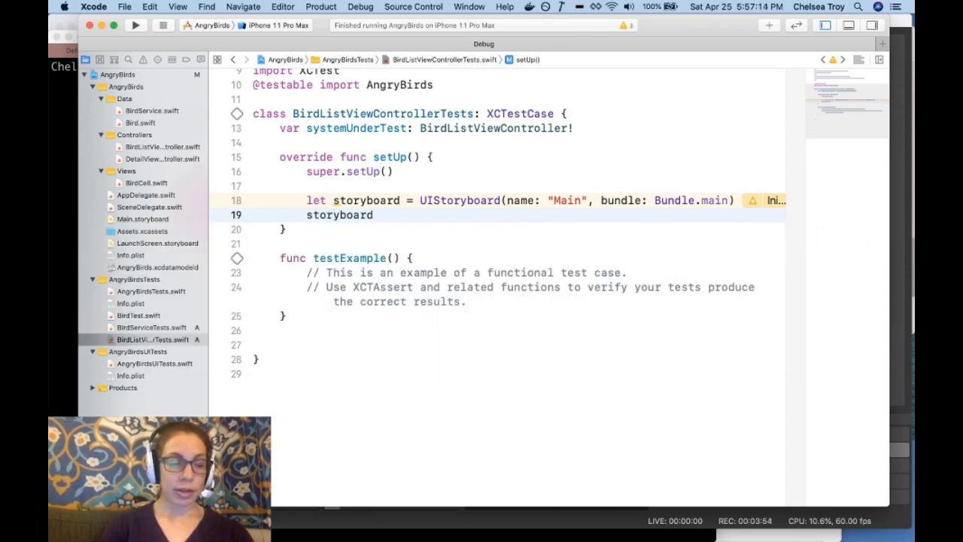
text(.ins)
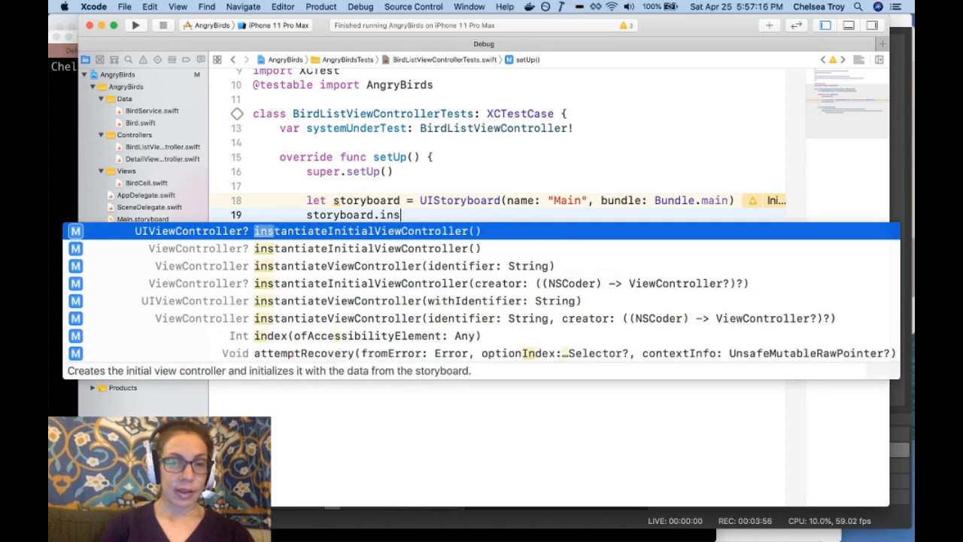
text(tantiateInitialViewController()
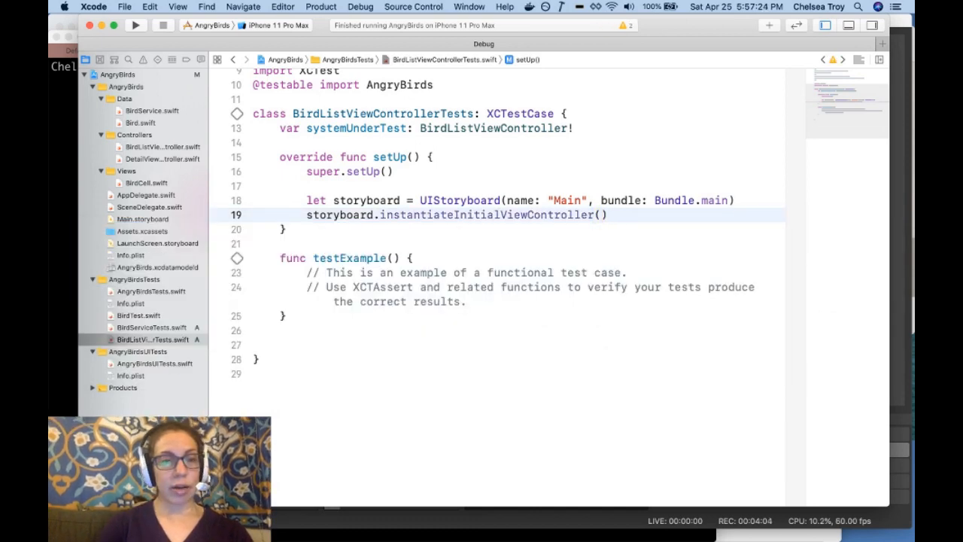
click(142, 219)
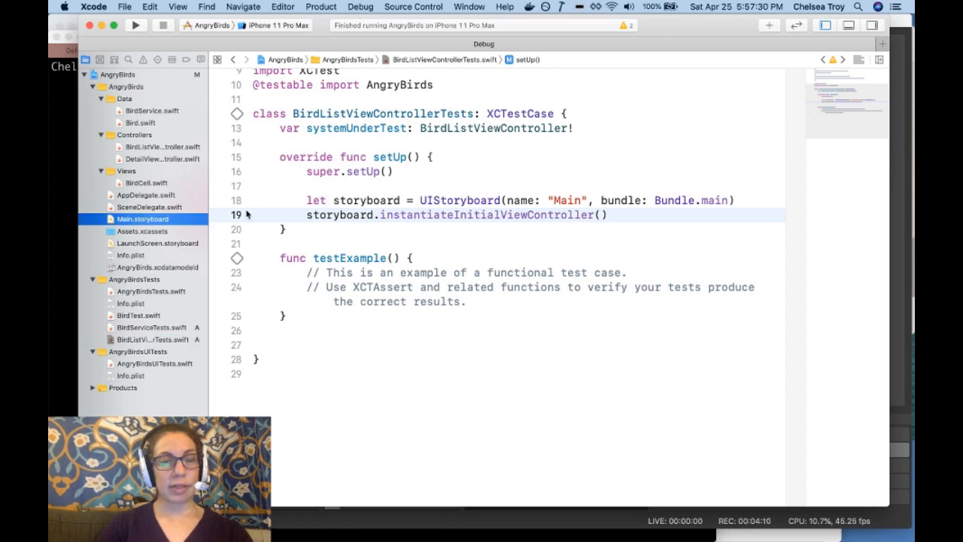
click(141, 218)
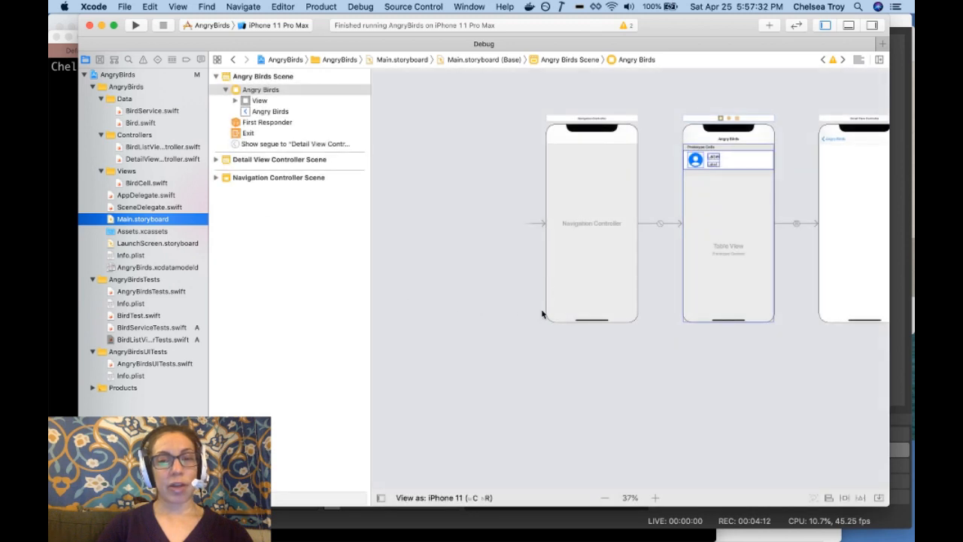
mouse_move(586, 266)
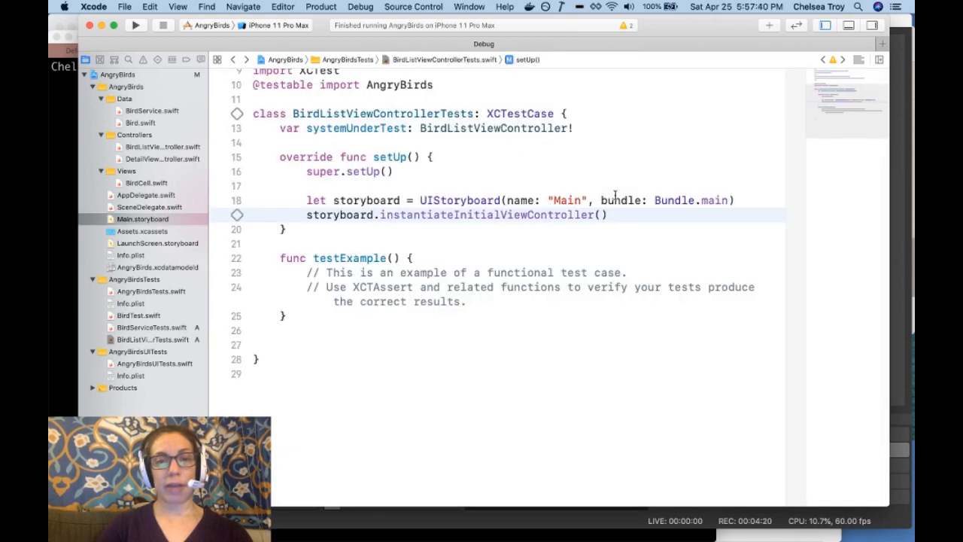
Cast the initial view controller as! UINavigationController into navigationController.
text(as! a)
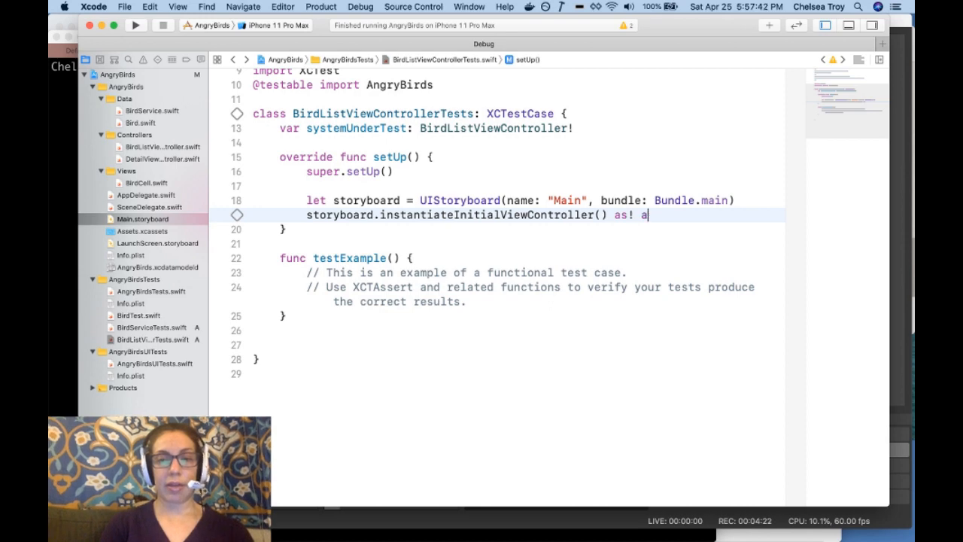
text(NavigationController)
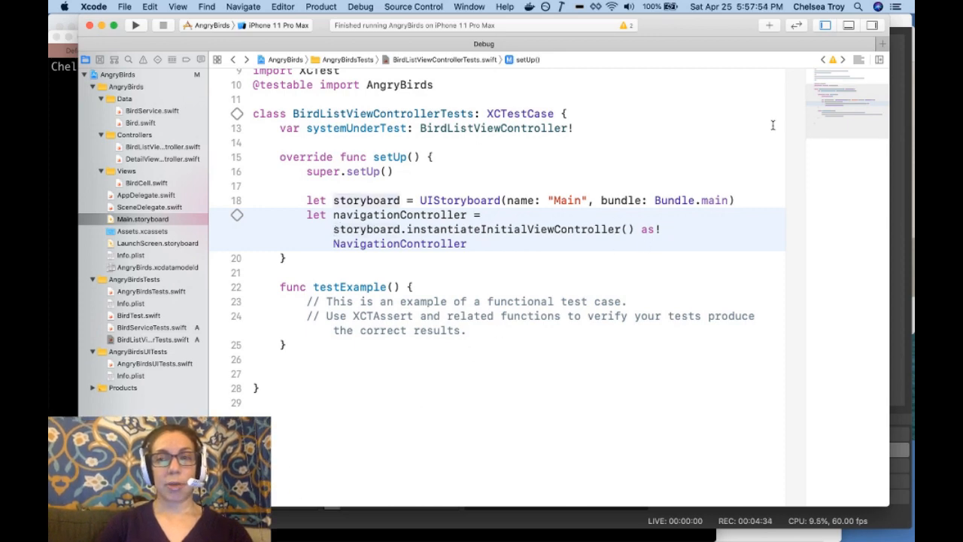
click(872, 25)
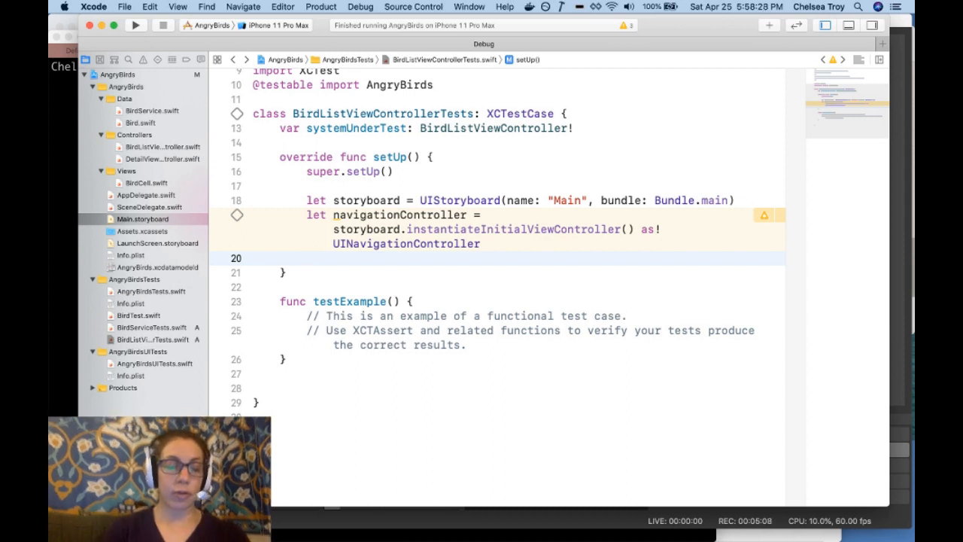
Assign navigationController.topViewController as? BirdListViewController to self.systemUnderTest.
text(navigationController.)
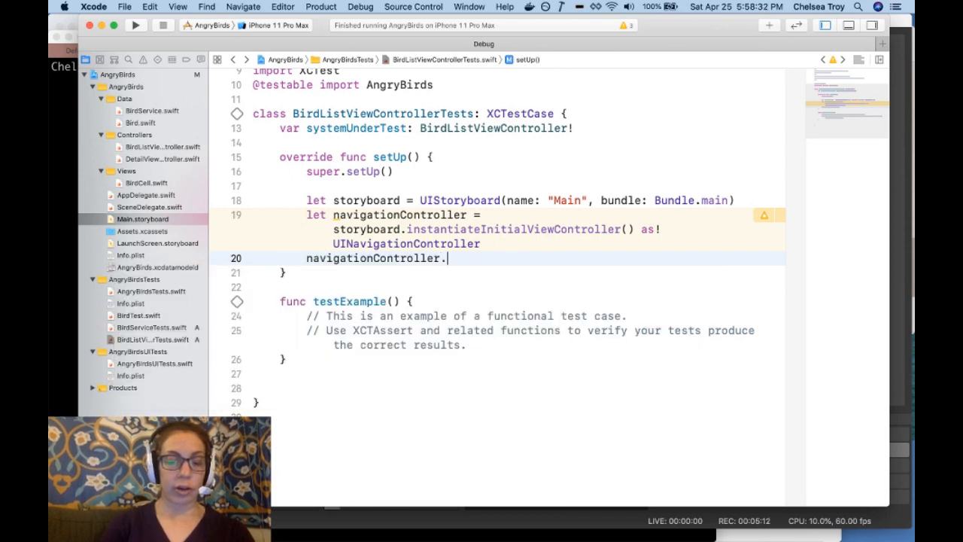
text(topViewController)
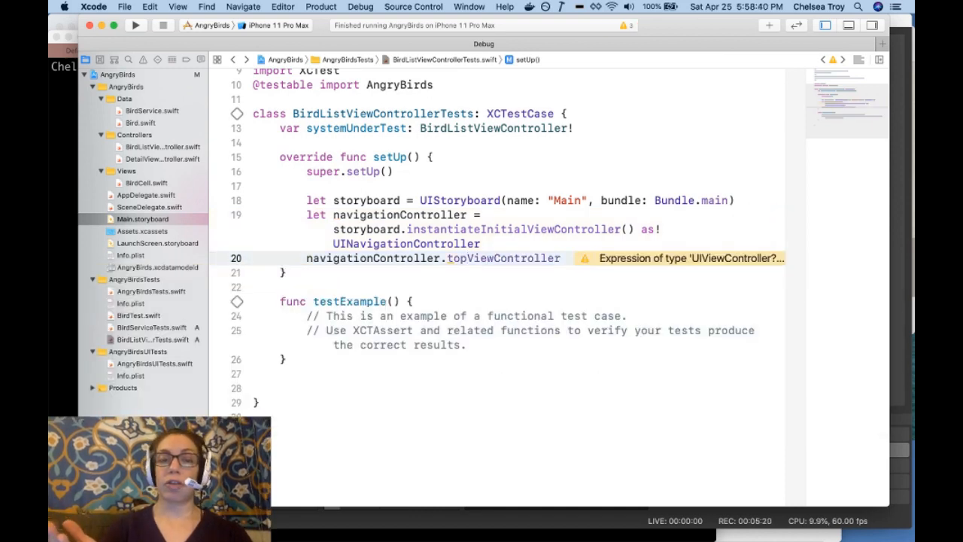
text(as? BirdListViewController)
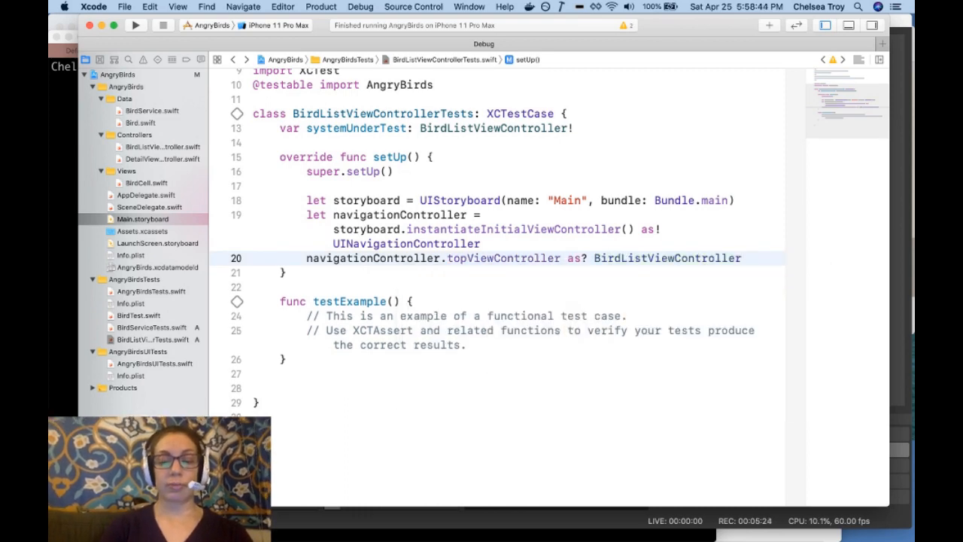
text(let)
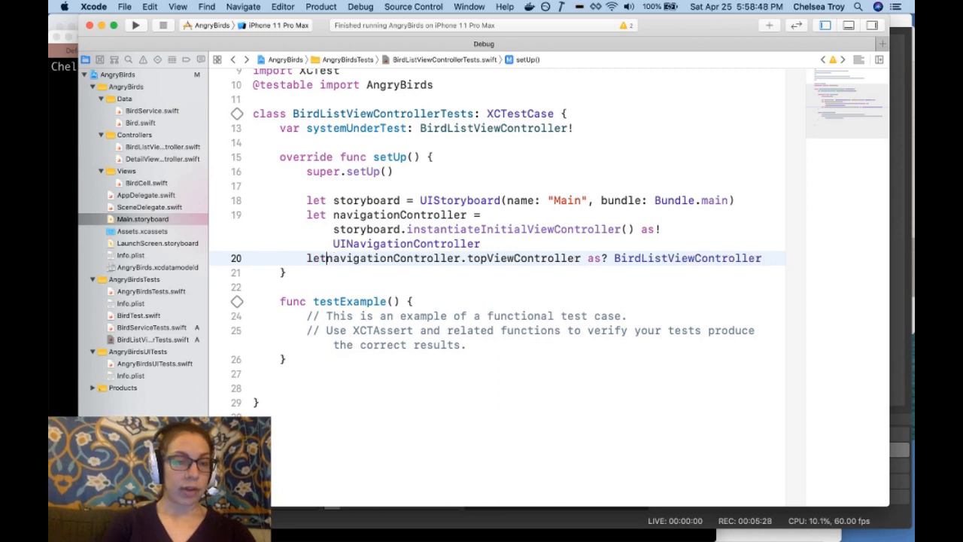
text(self.system)
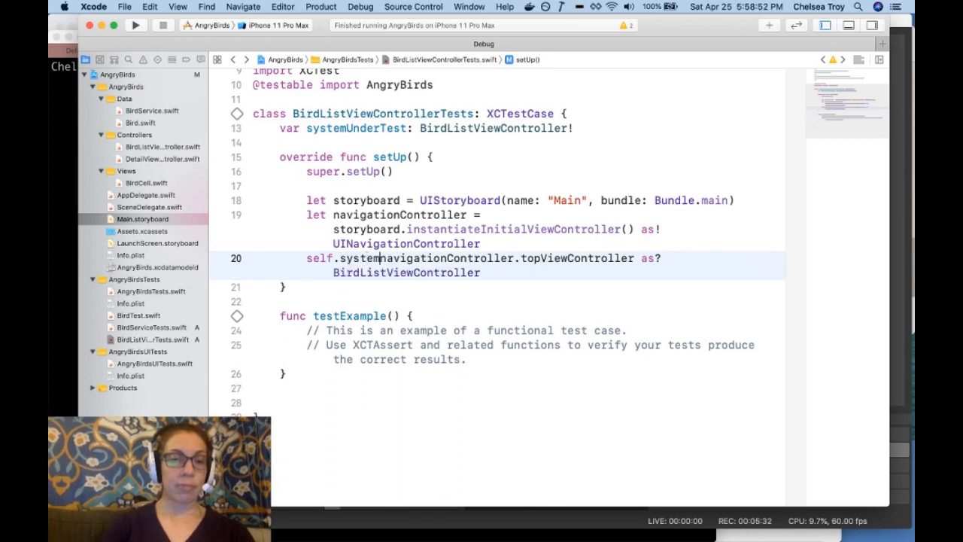
text(UnderTest =)
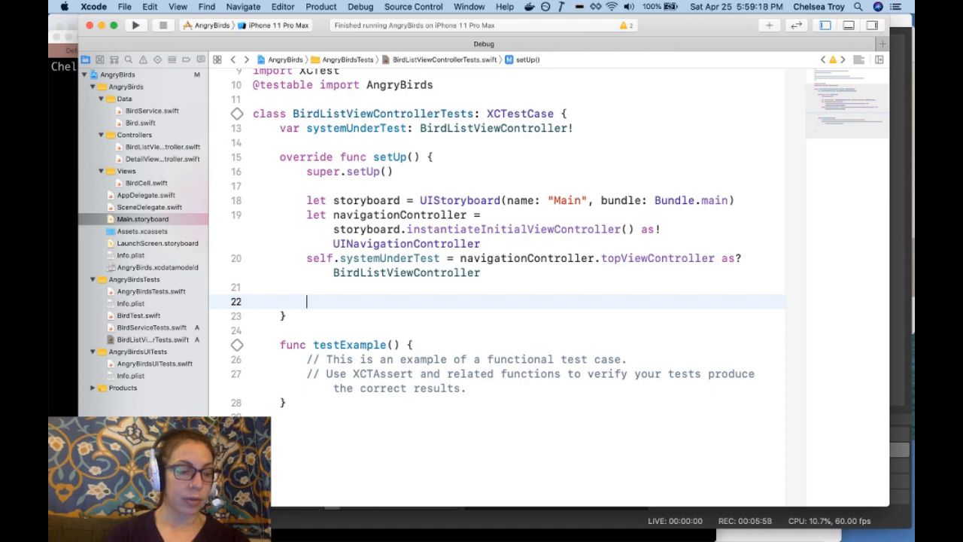
Write UIApplication.shared.windows on a new line in setUp.
text(UI)
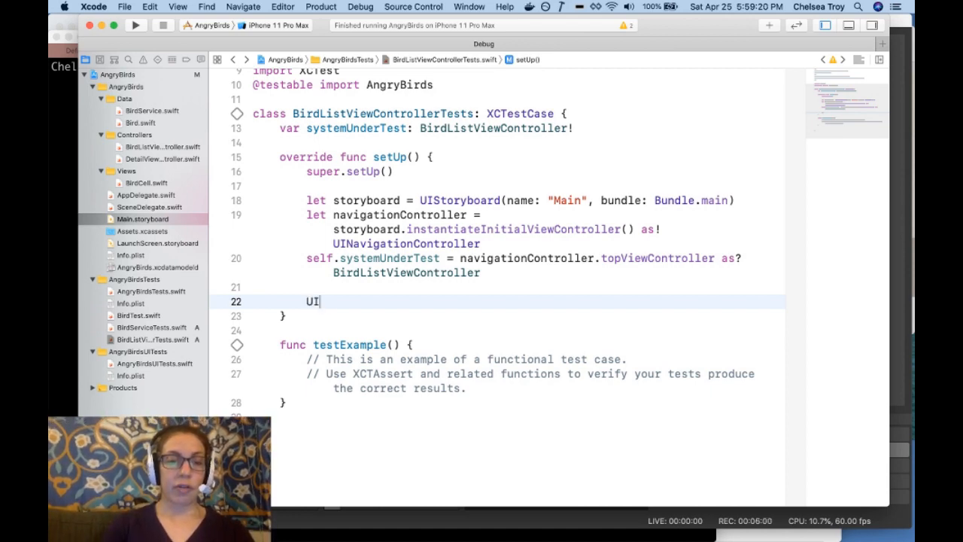
text(Application)
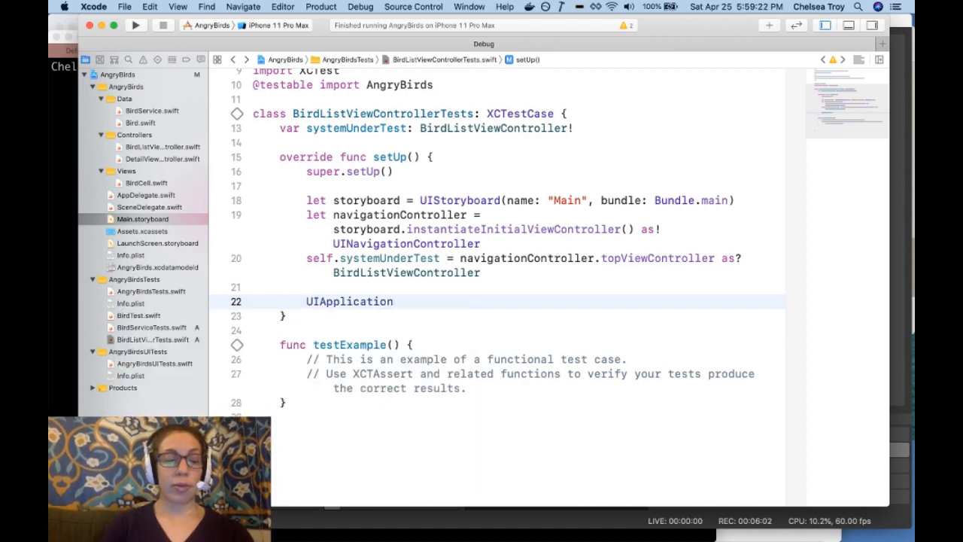
text(.shared)
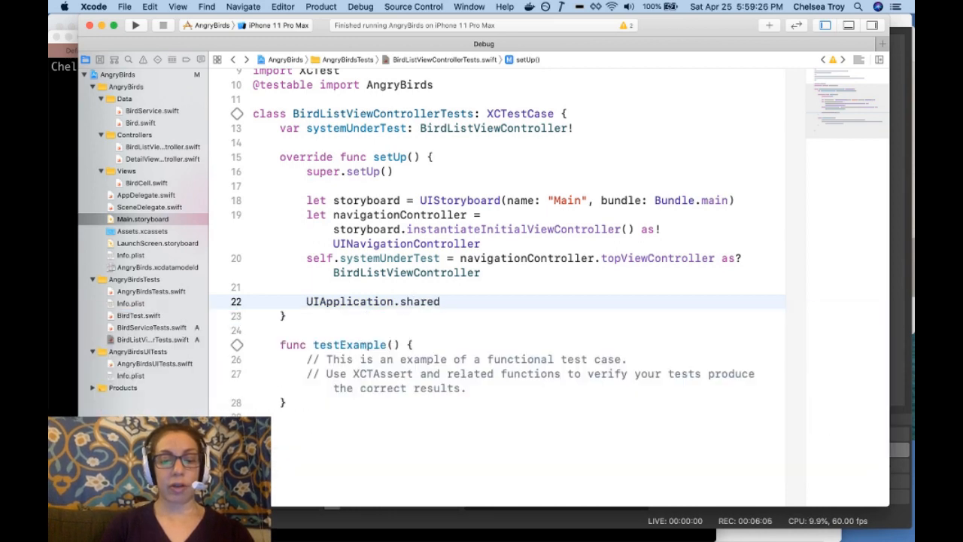
text(.w)
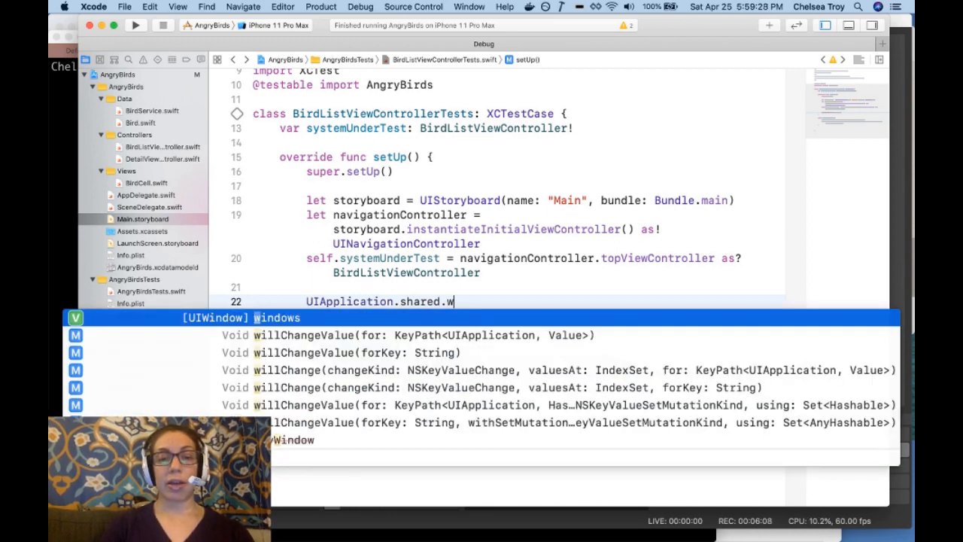
key(return)
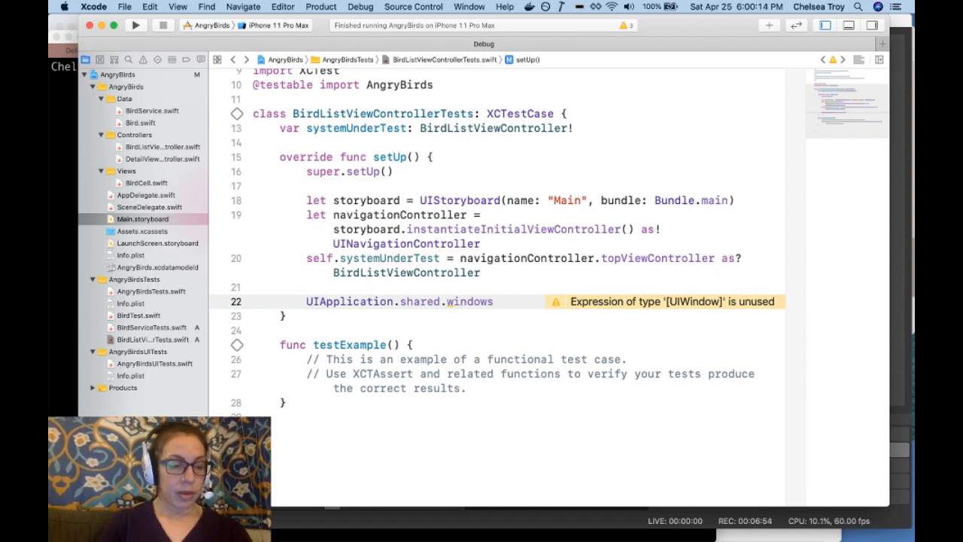
Append a .filter { } call to the windows expression.
key(return)
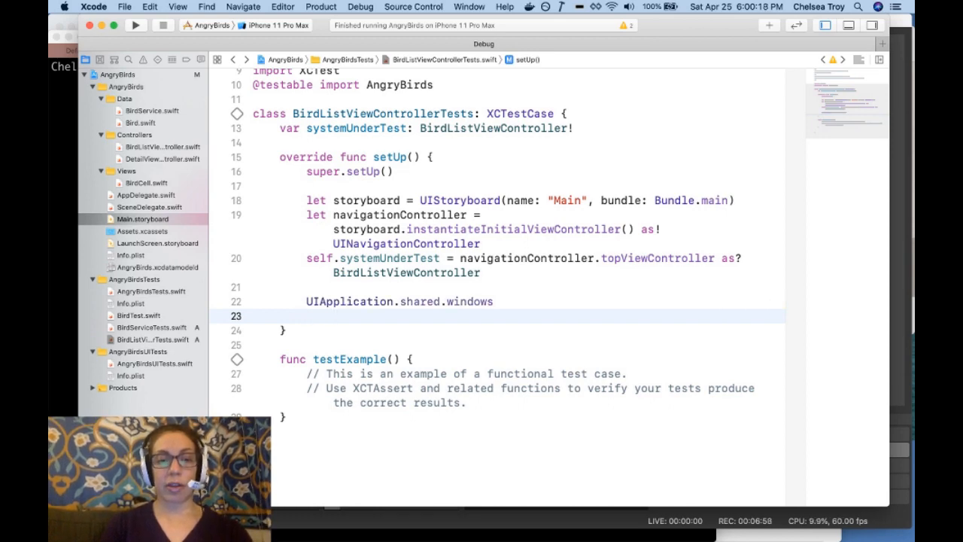
text(.)
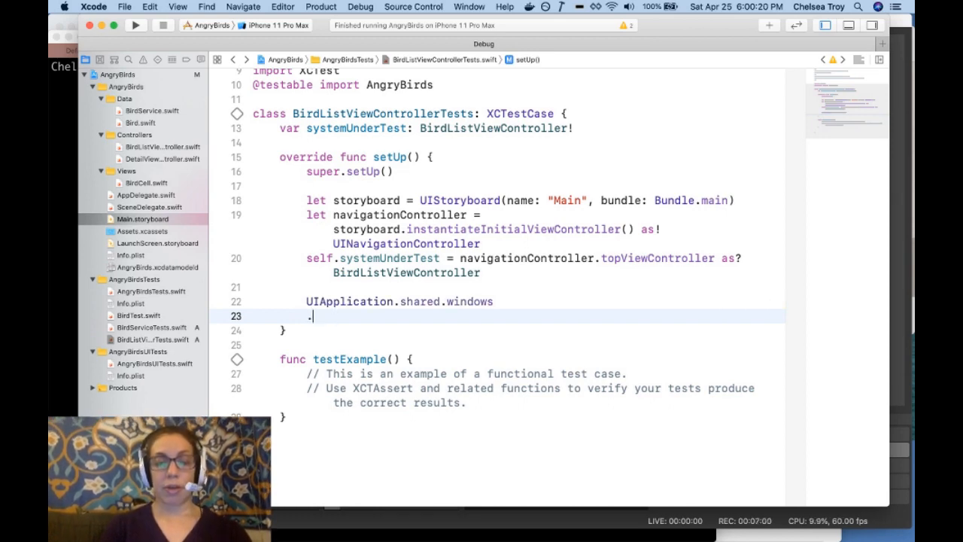
text(fil)
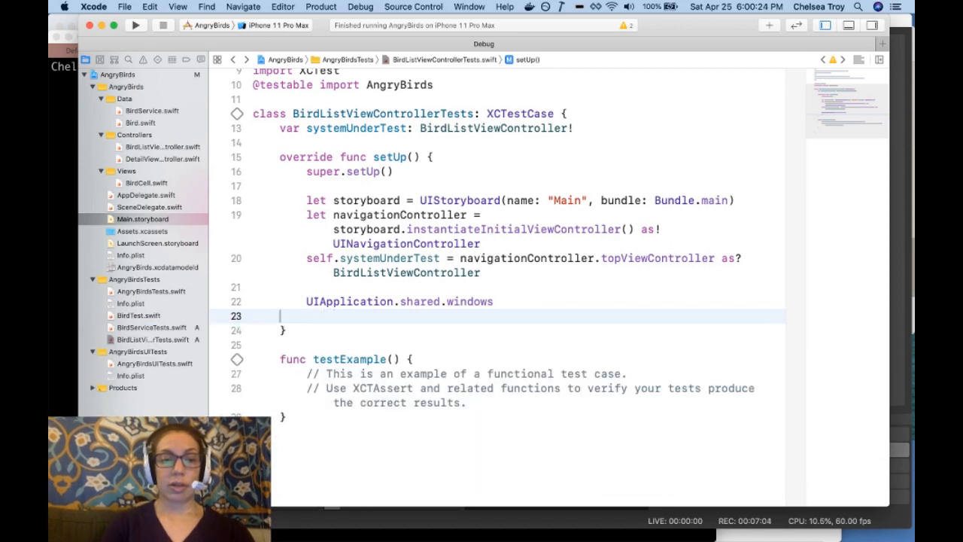
text(.filter {)
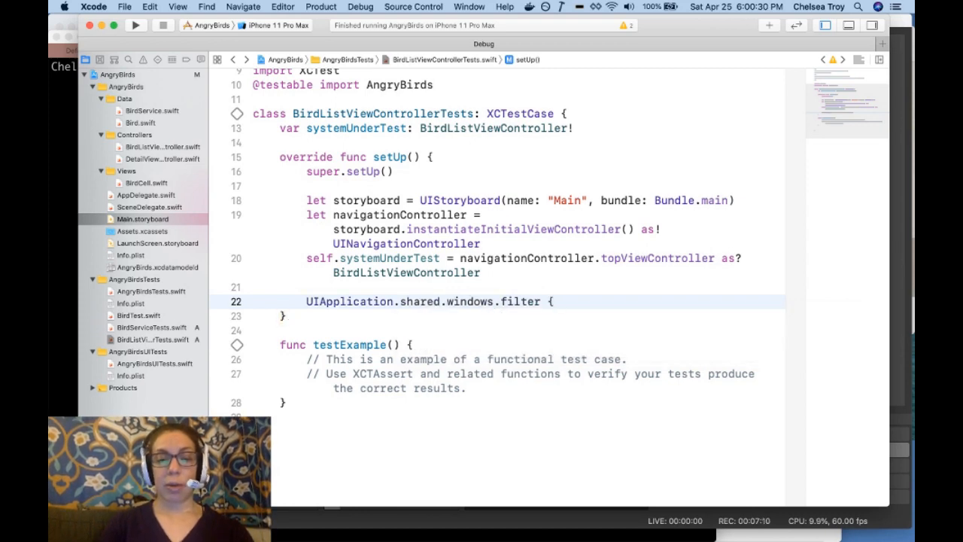
text(})
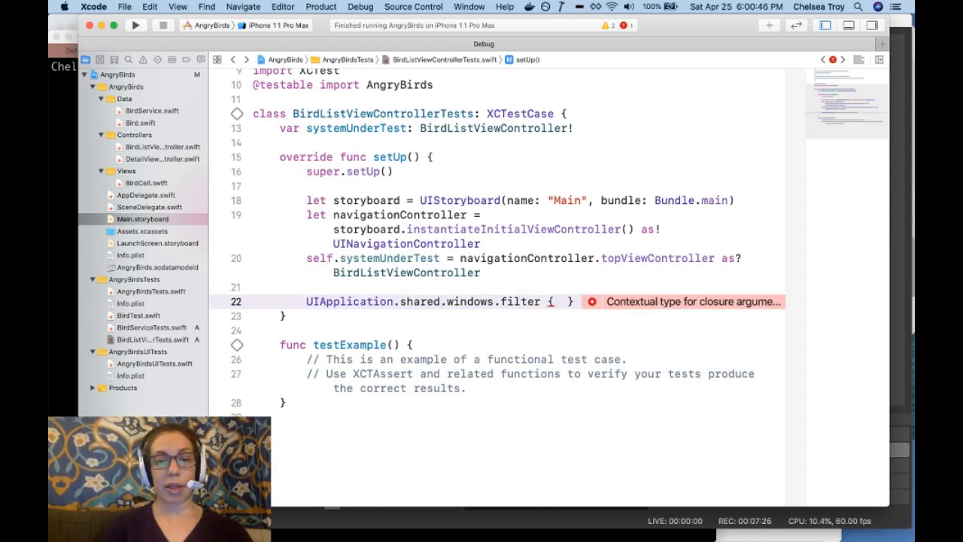
Fill the filter closure with 'window in return window.isKeyWindow'.
text(window)
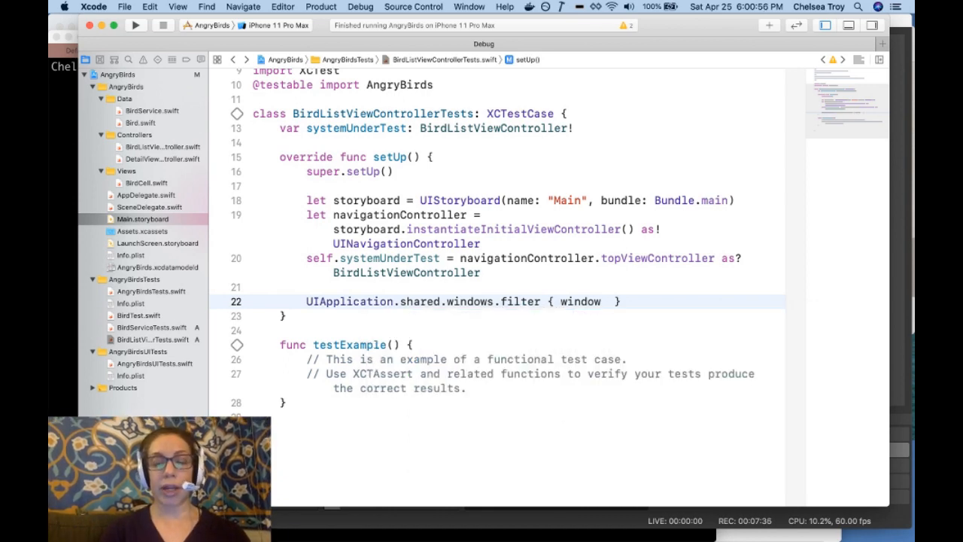
text(i)
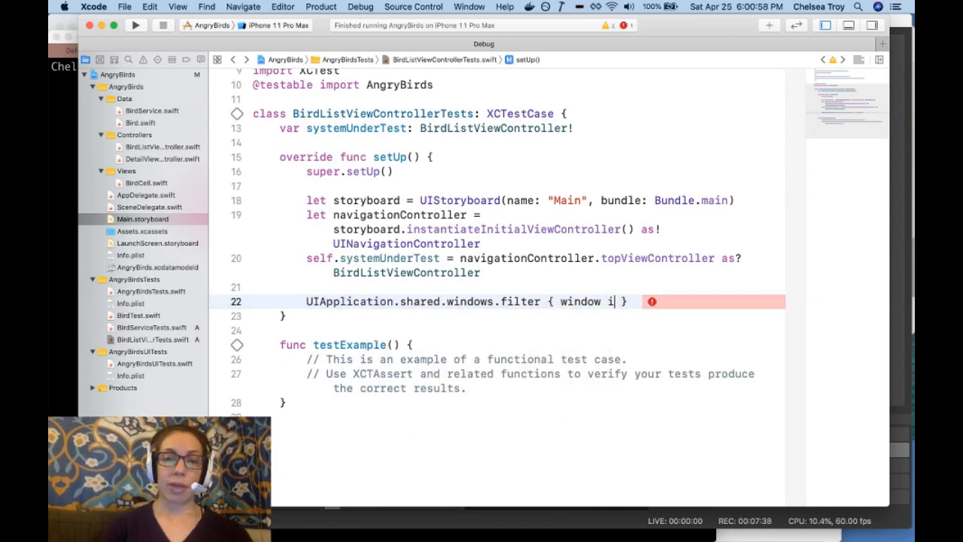
text(in)
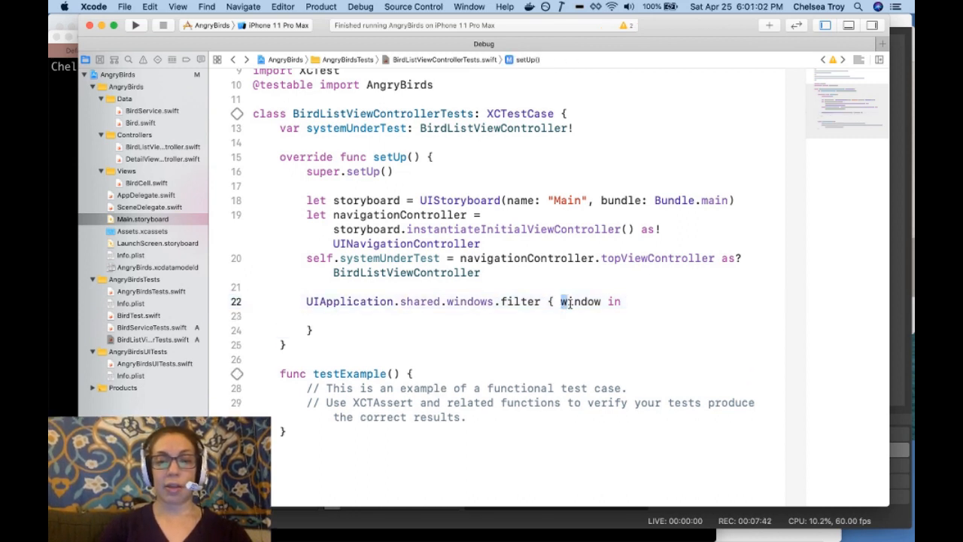
double_click(580, 301)
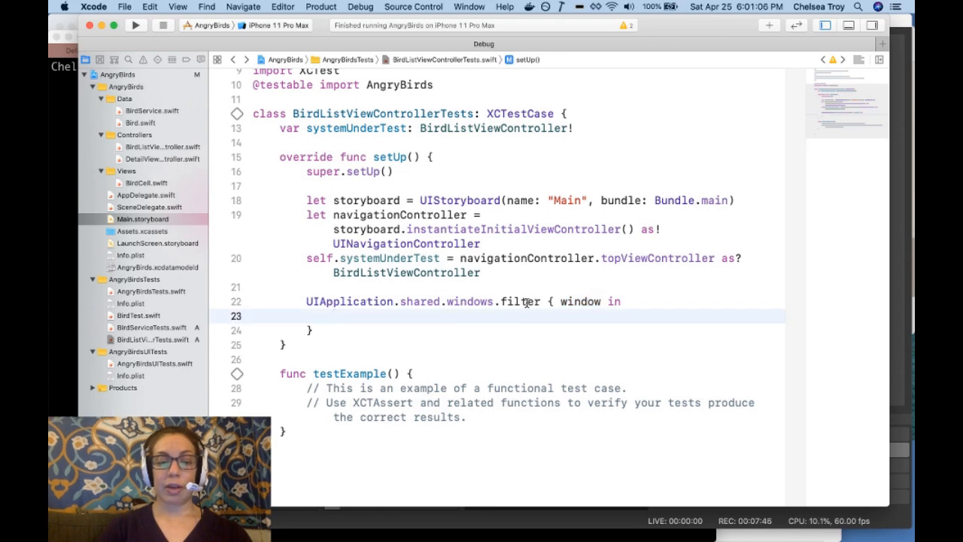
text(return ein)
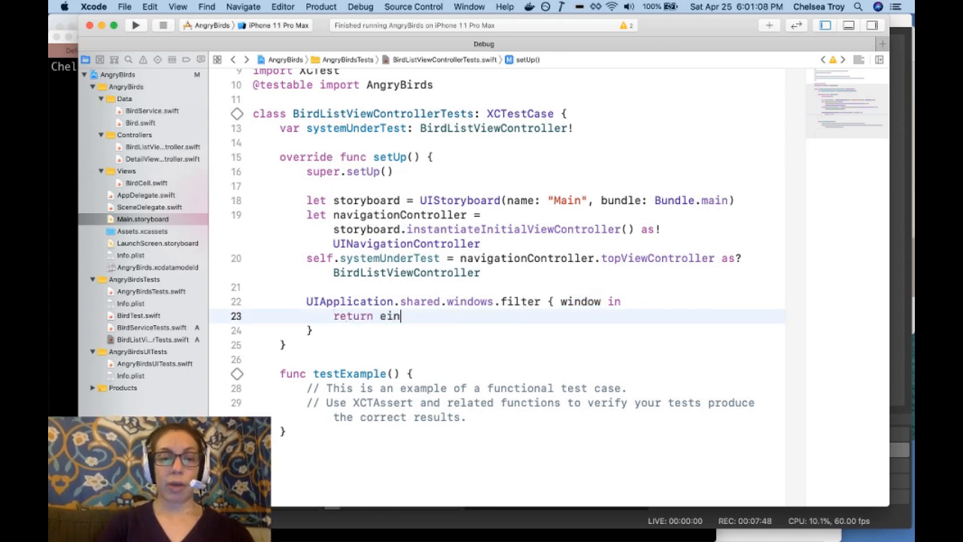
text(window.)
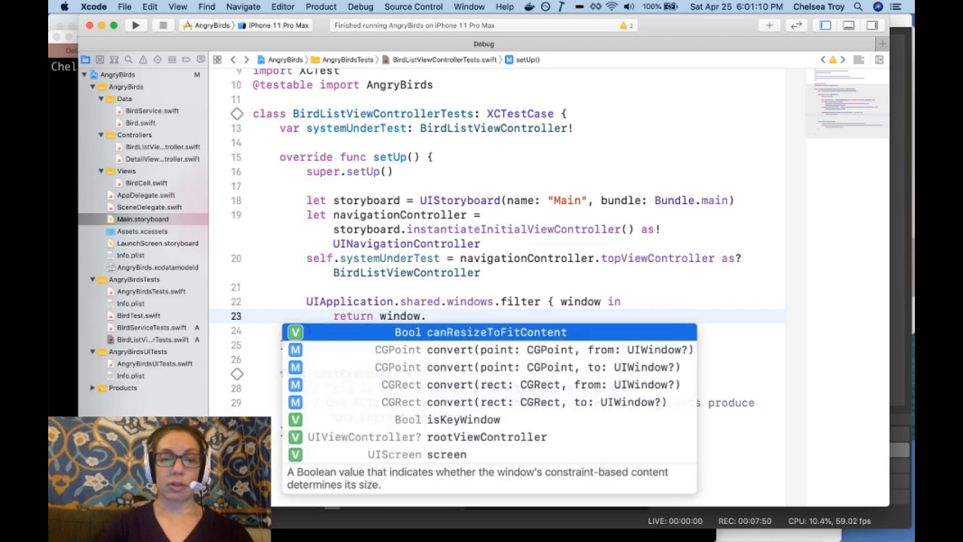
text(.isK)
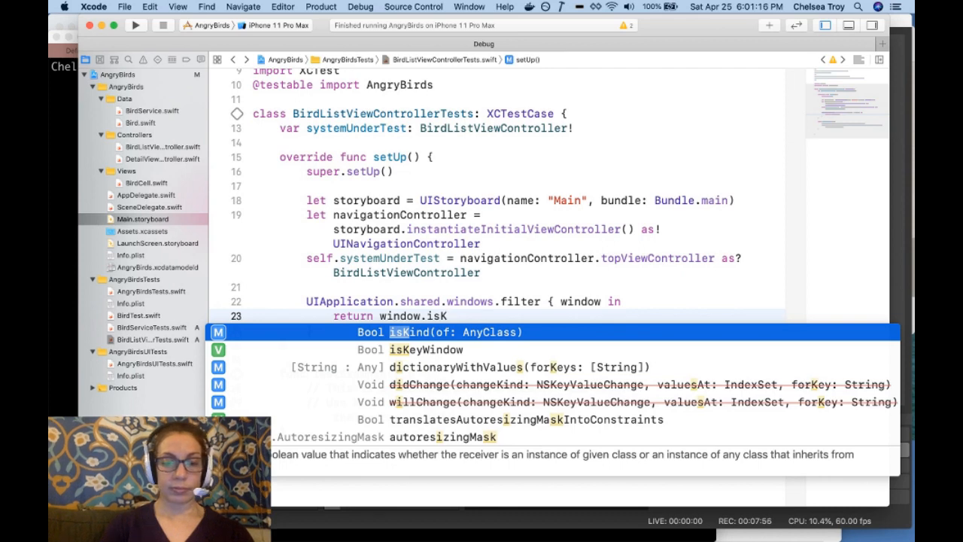
key(Return)
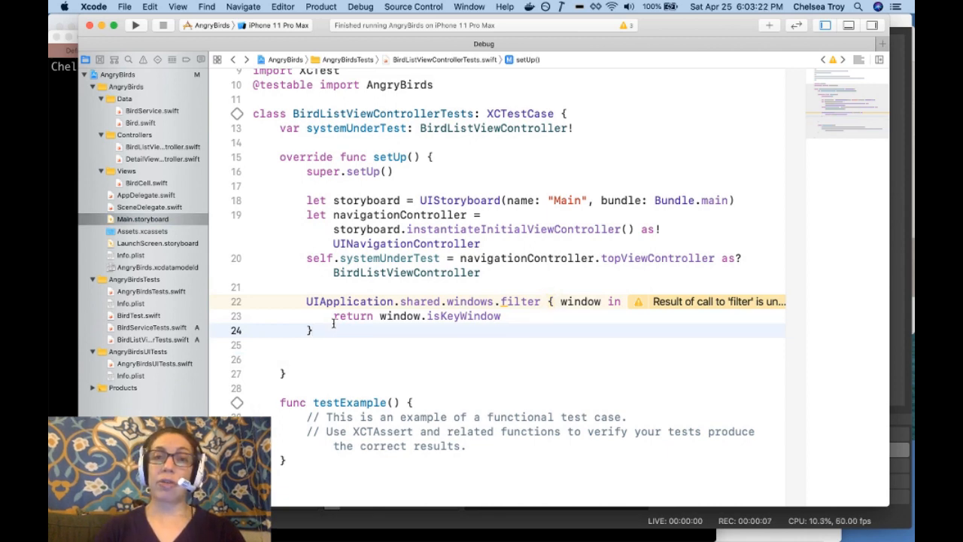
Take .first! of the filtered windows and set its rootViewController to self.systemUnderTest.
text(.fir)
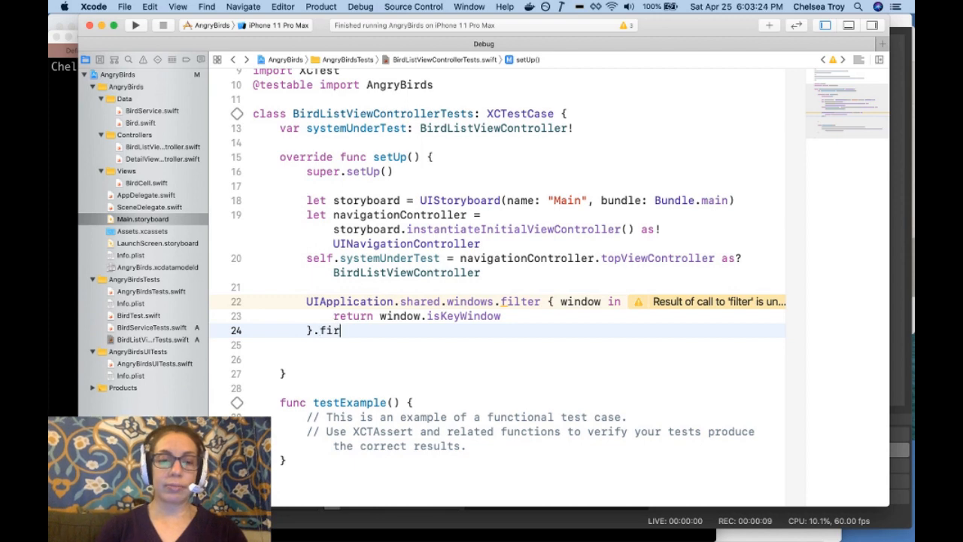
text(st)
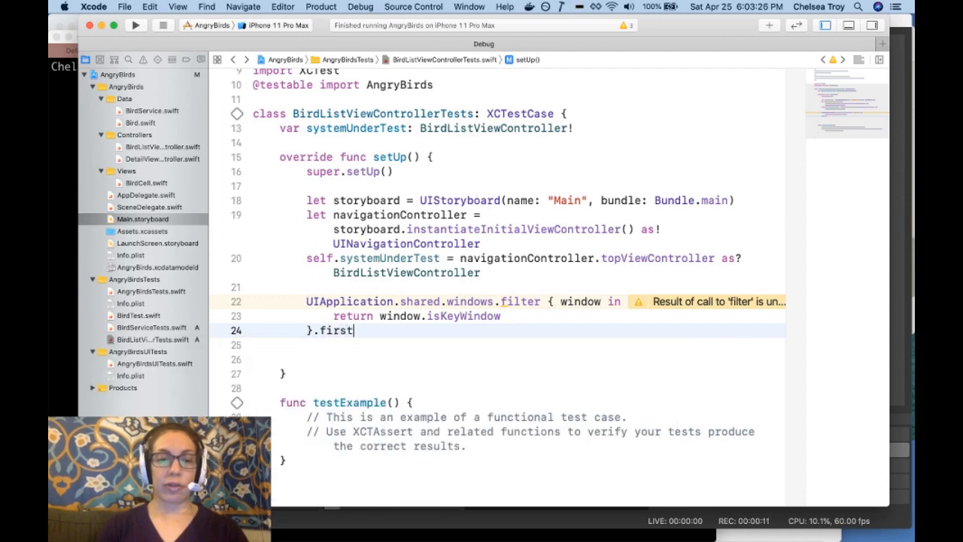
text(!)
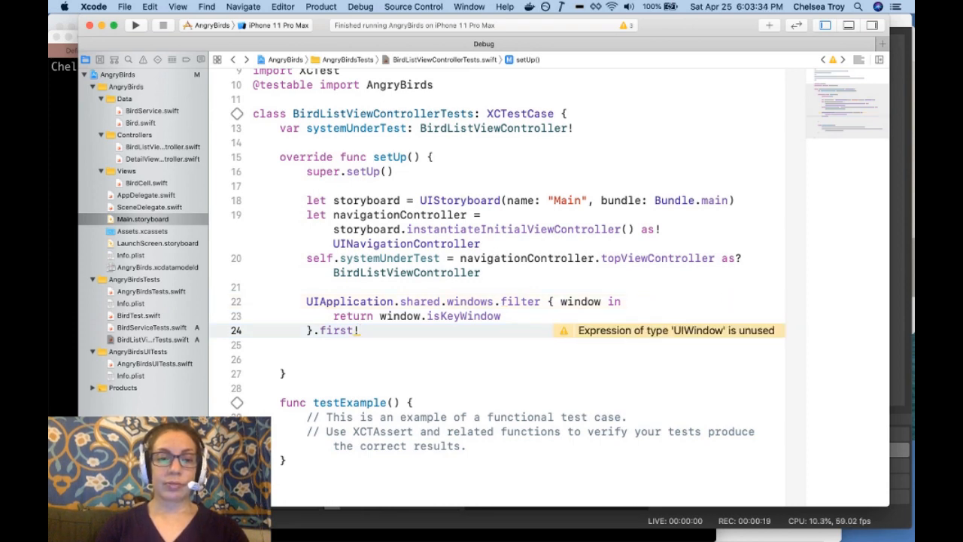
text(.)
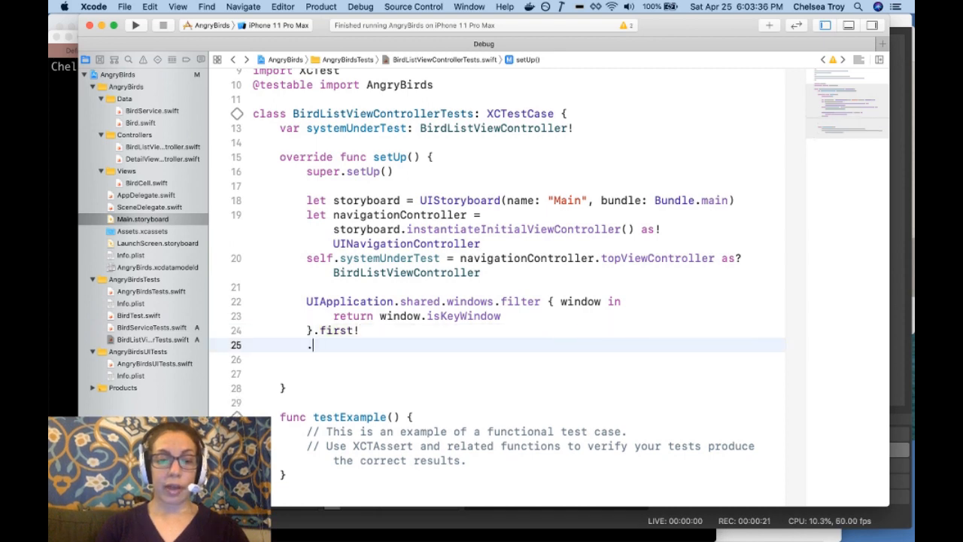
text(rootViewController = seld.)
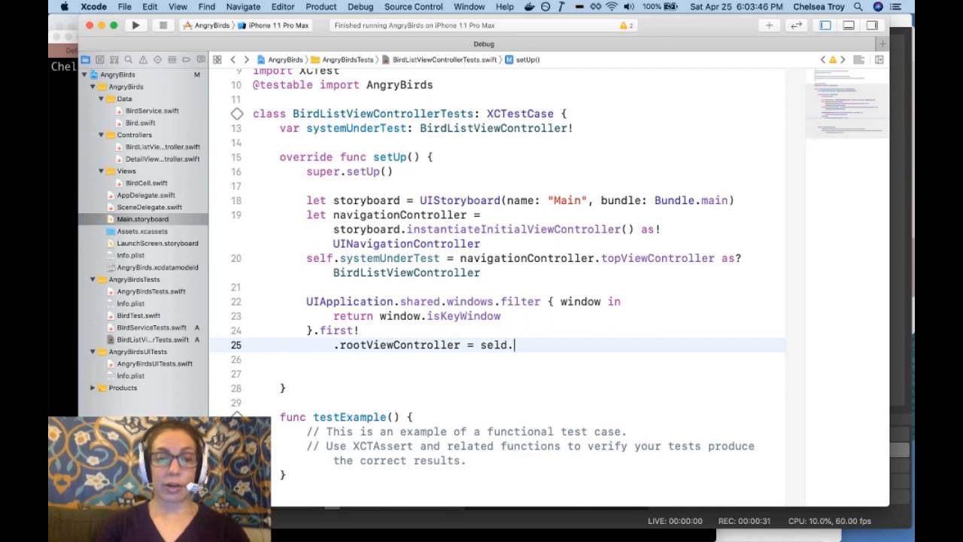
text(self.s)
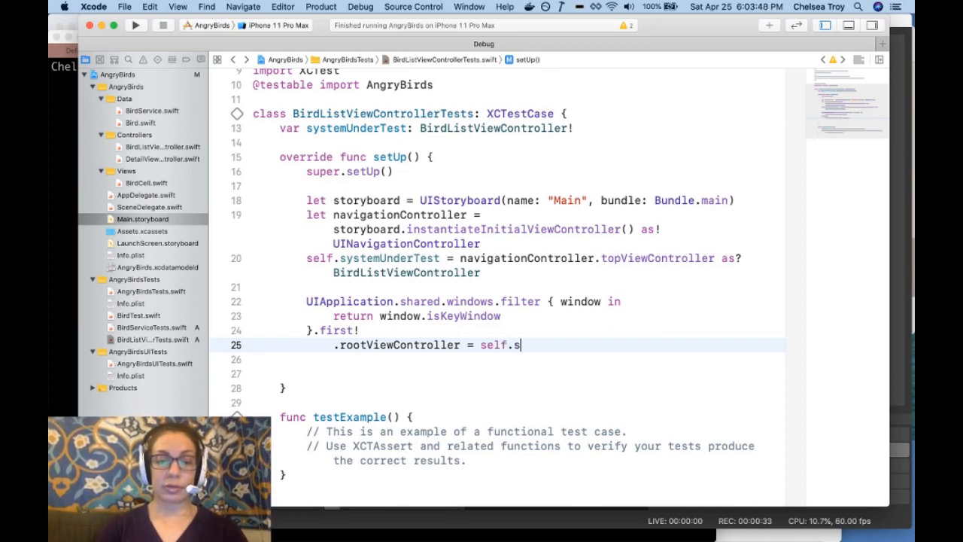
text(ystemUnderTest)
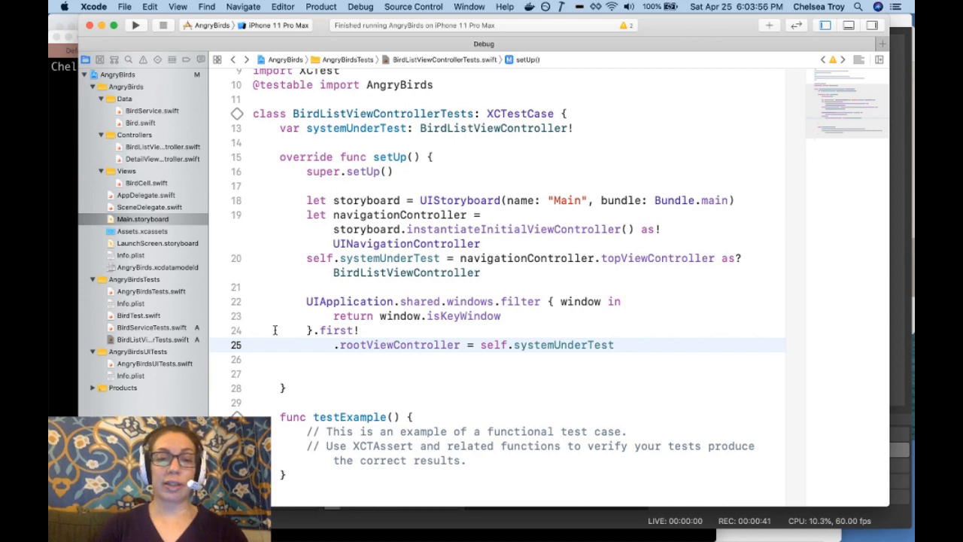
Split the window lookup into chained lines using filter { $0.isKeyWindow } and .first!
click(419, 315)
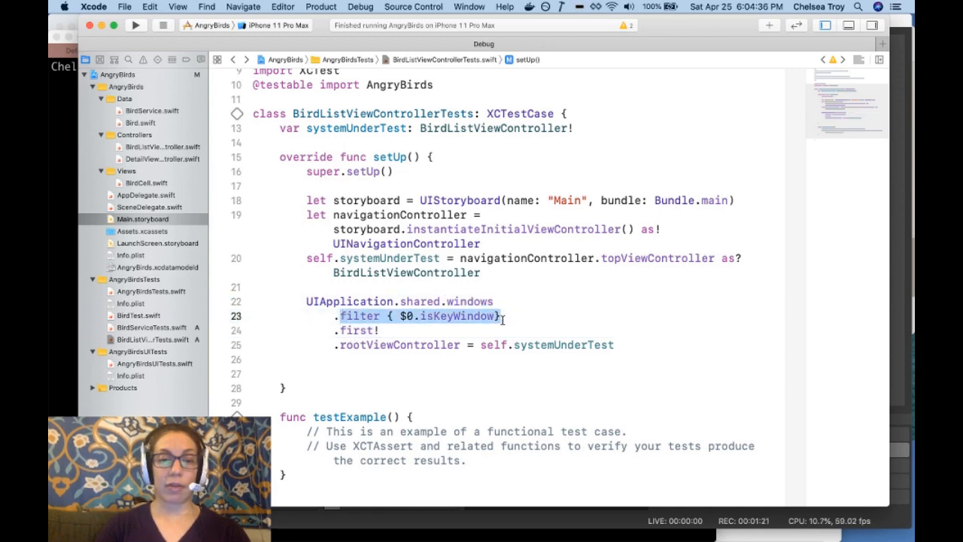
click(497, 315)
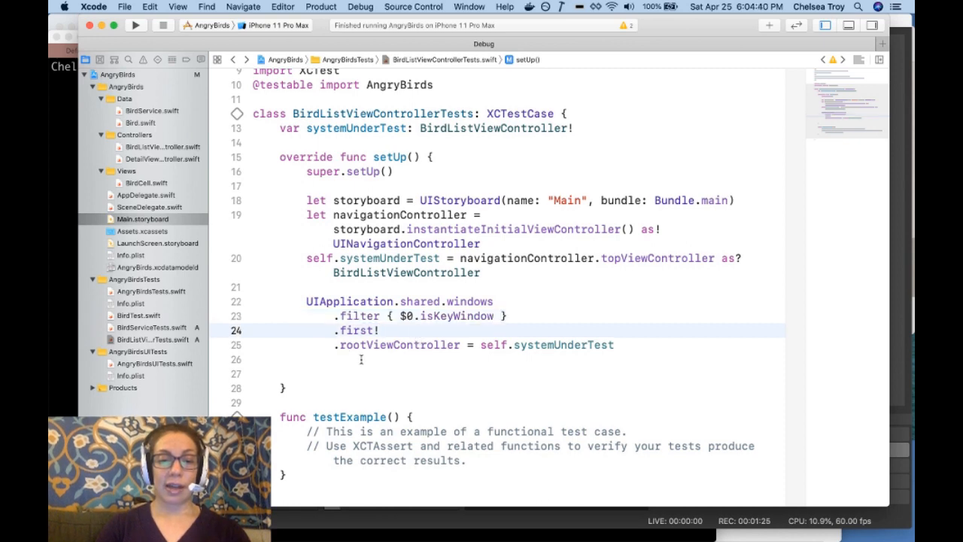
click(632, 344)
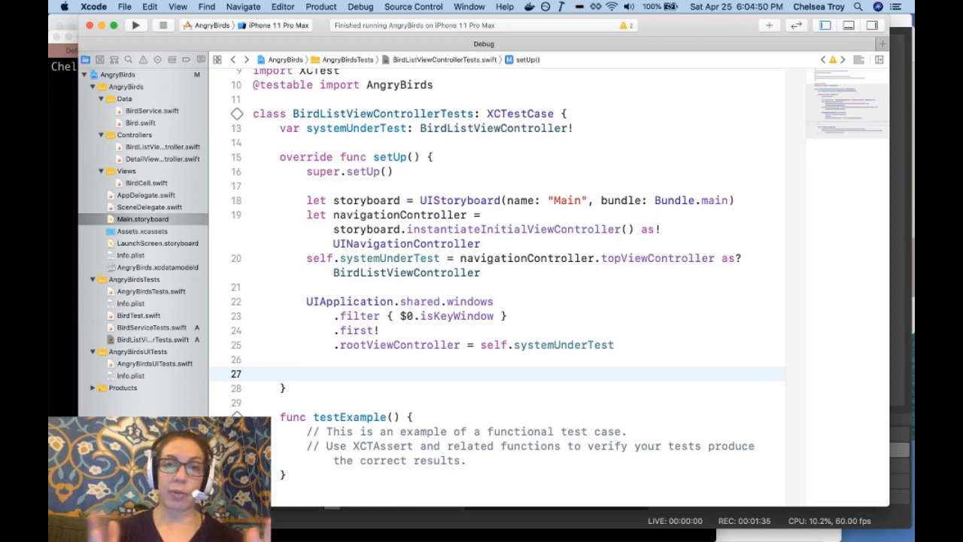
Add XCTAssertNotNil(navigationController.view) and XCTAssertNotNil(self.systemUnderTest.view) at the end of setUp.
text(XC)
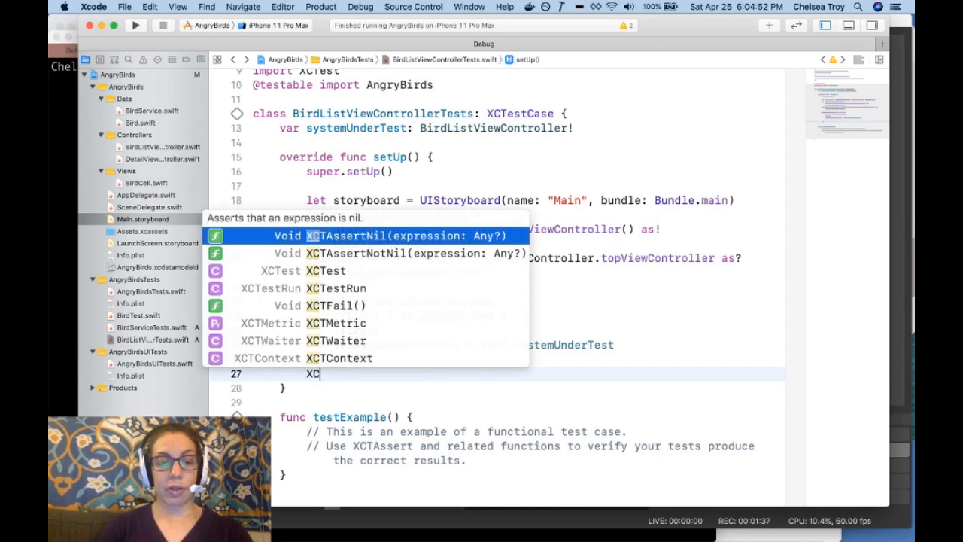
text(T)
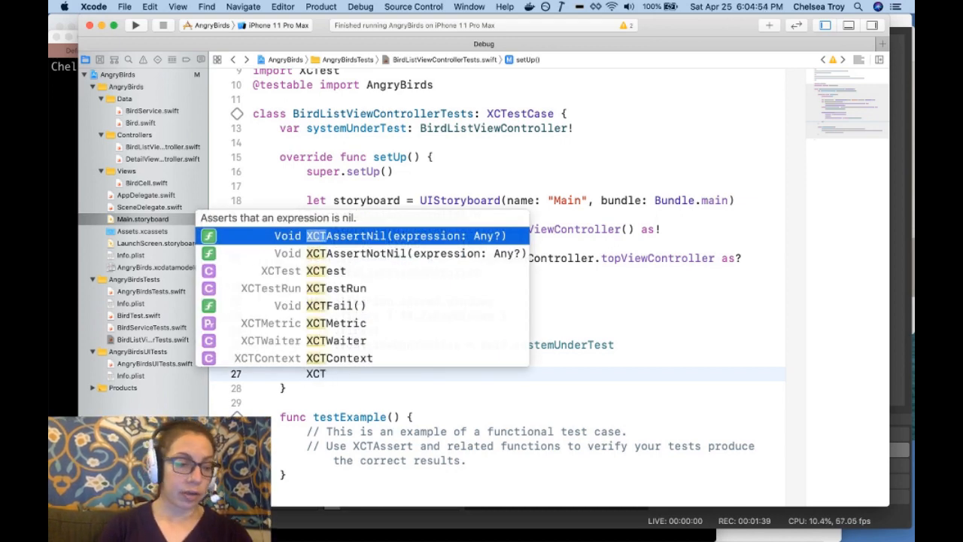
text(XCT)
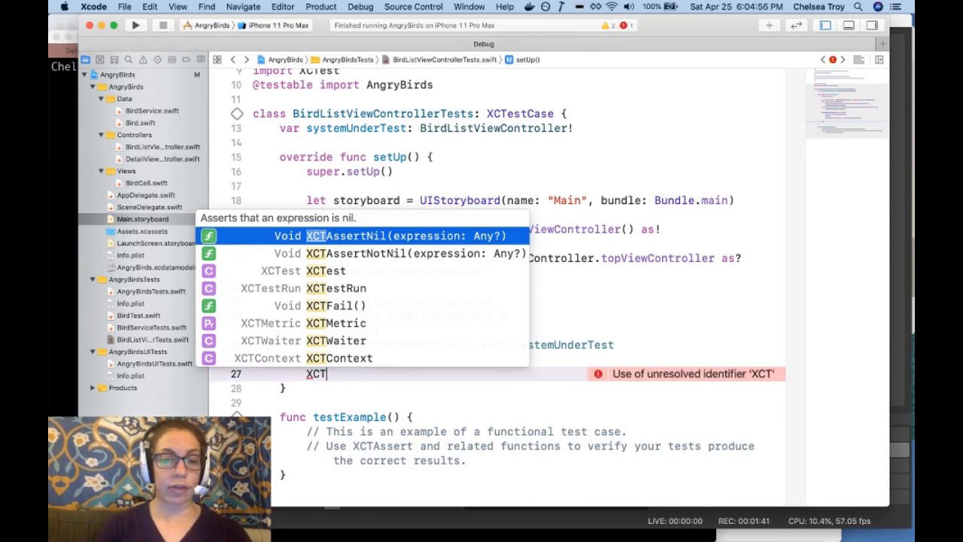
text(AssertNotNil(expression: Any?)
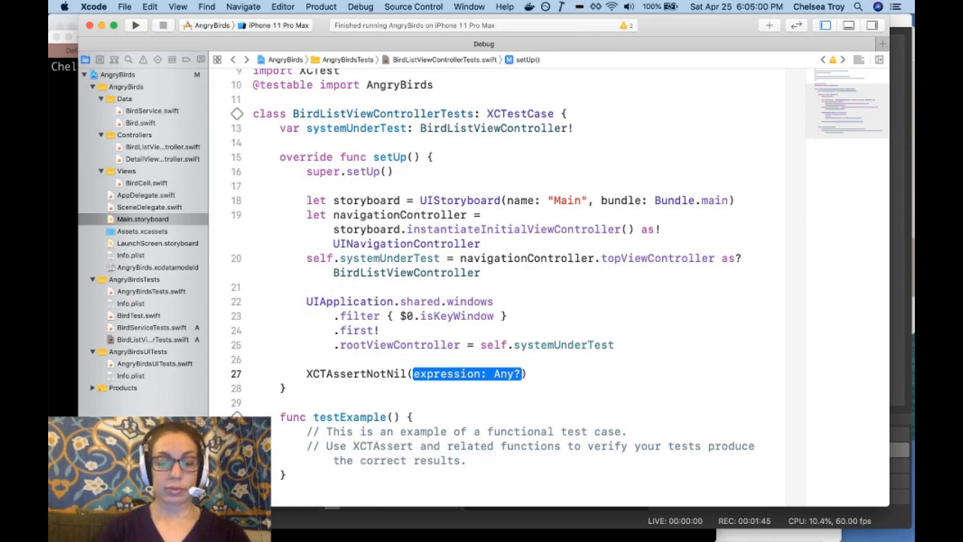
text(navigationController)
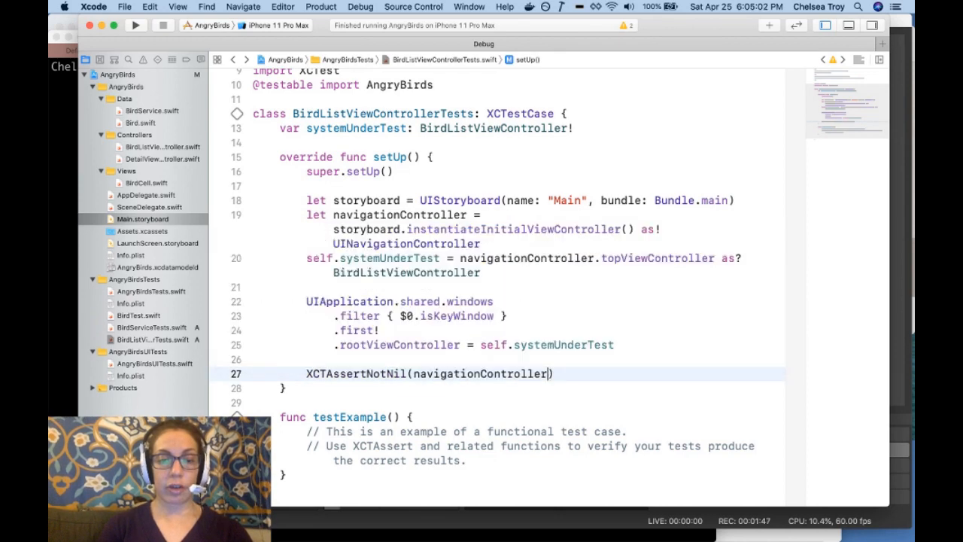
text(.view)
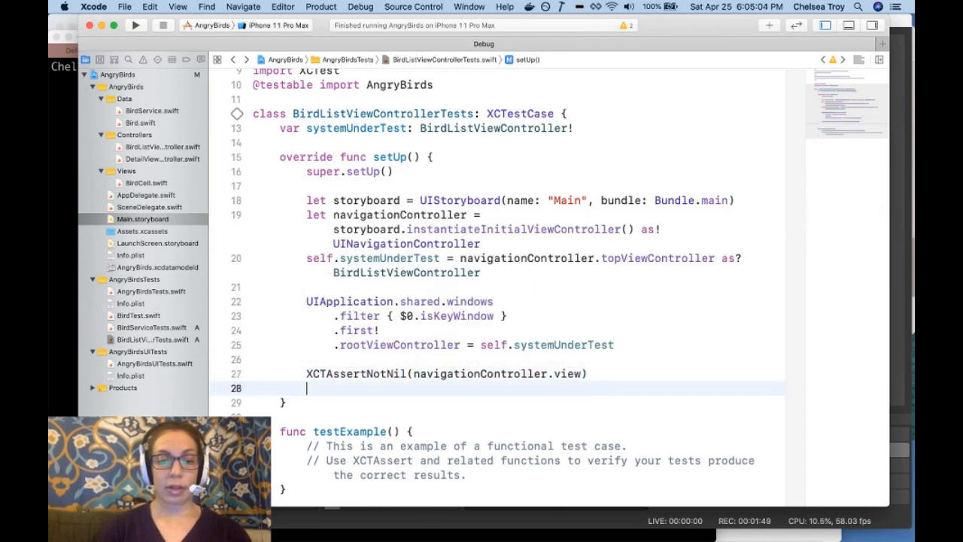
text(XCTAssertNotNil()
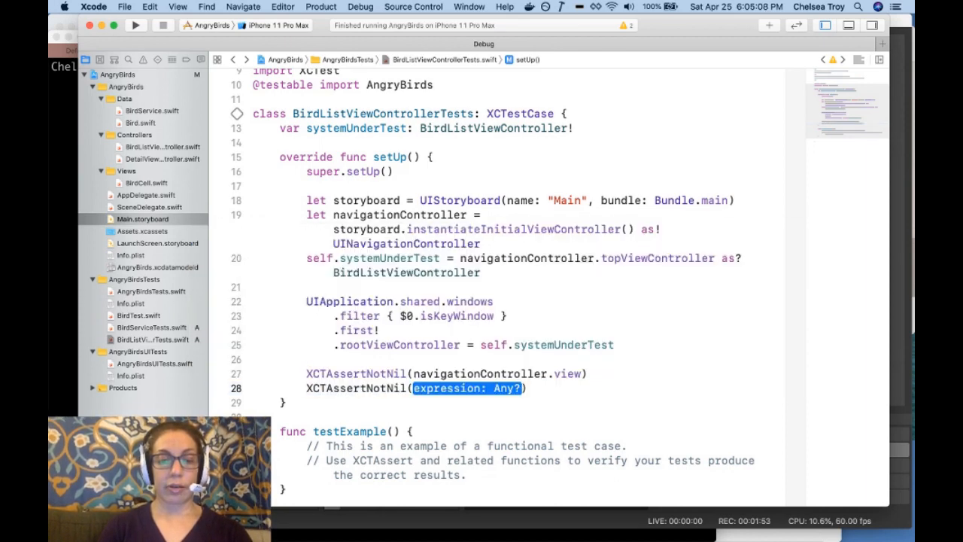
text(self.)
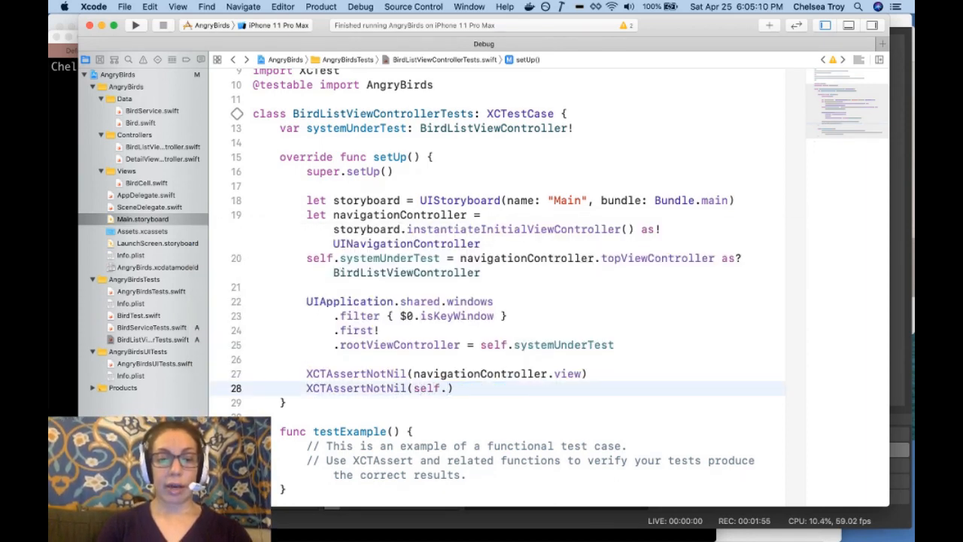
text(systemUnderTest.v)
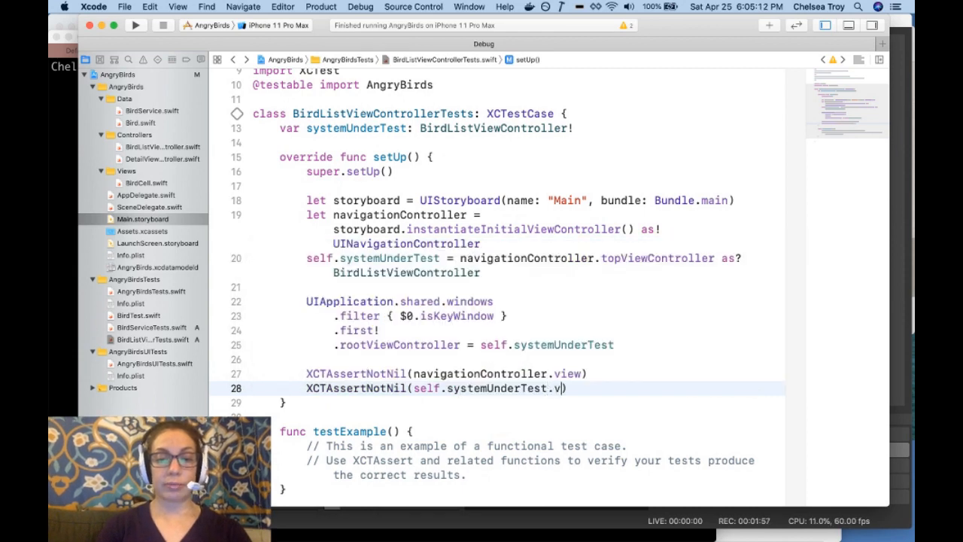
text(iew)
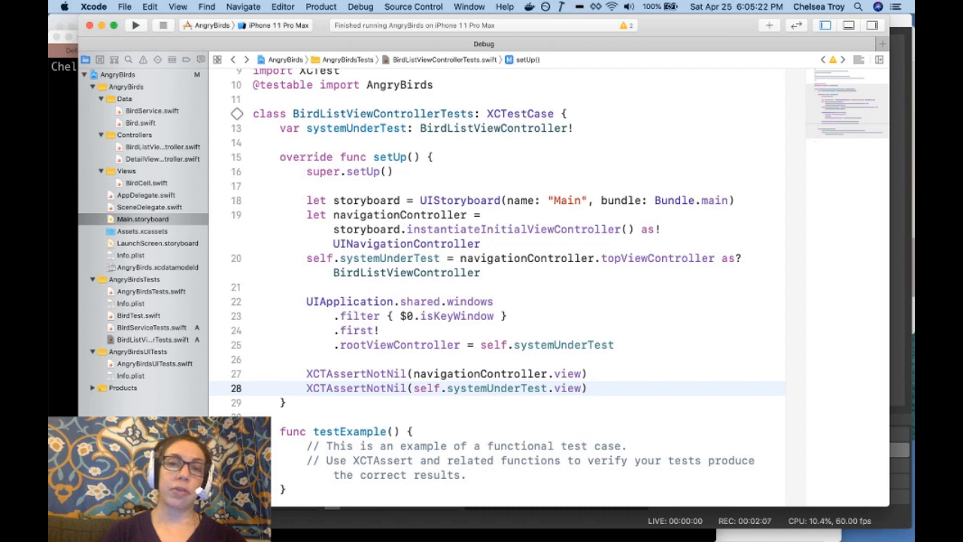
Try a temporary navigationController.view line above the assertions, keeping setUp ending with both checks.
click(580, 387)
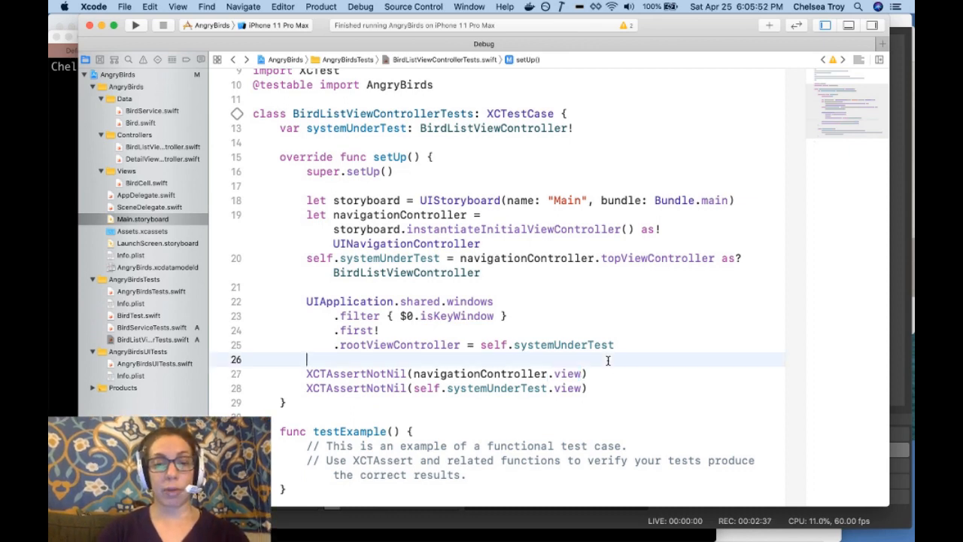
text(1)
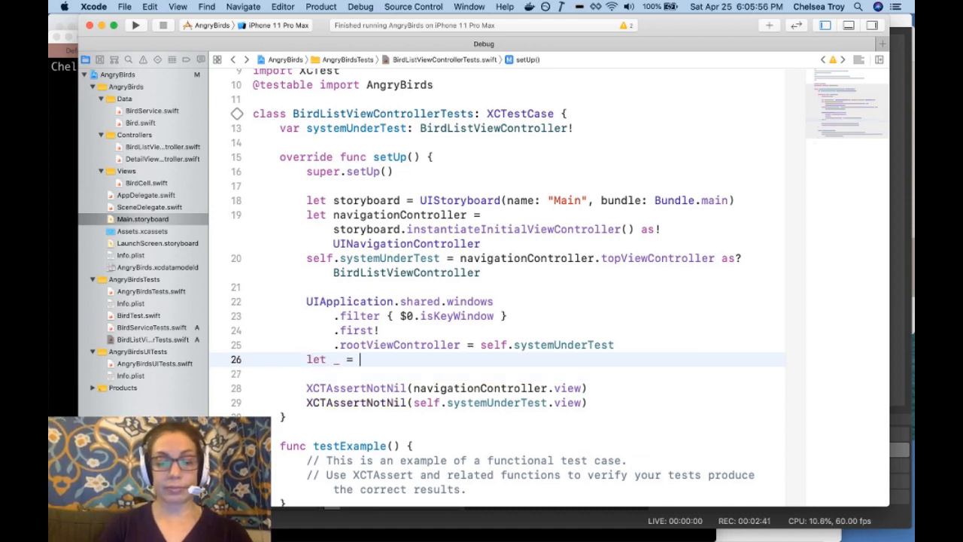
text(navigationController)
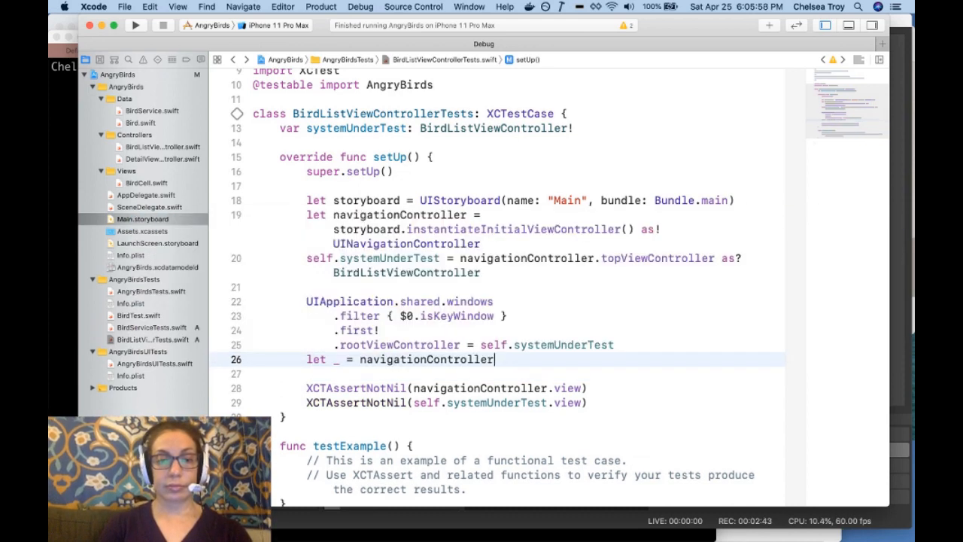
text(.view)
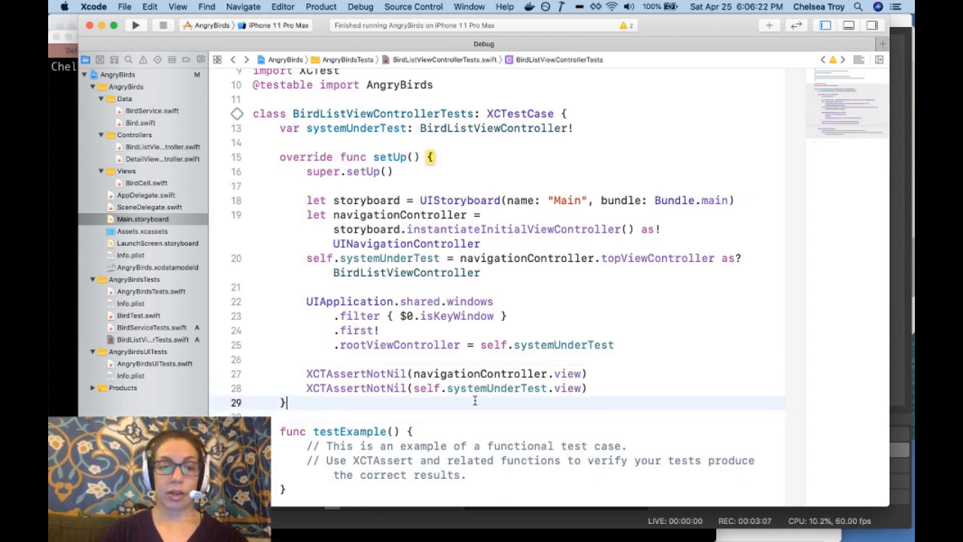
Rename testExample to testTableView_loadsBirds and delete its template comment lines.
scroll(down, 3)
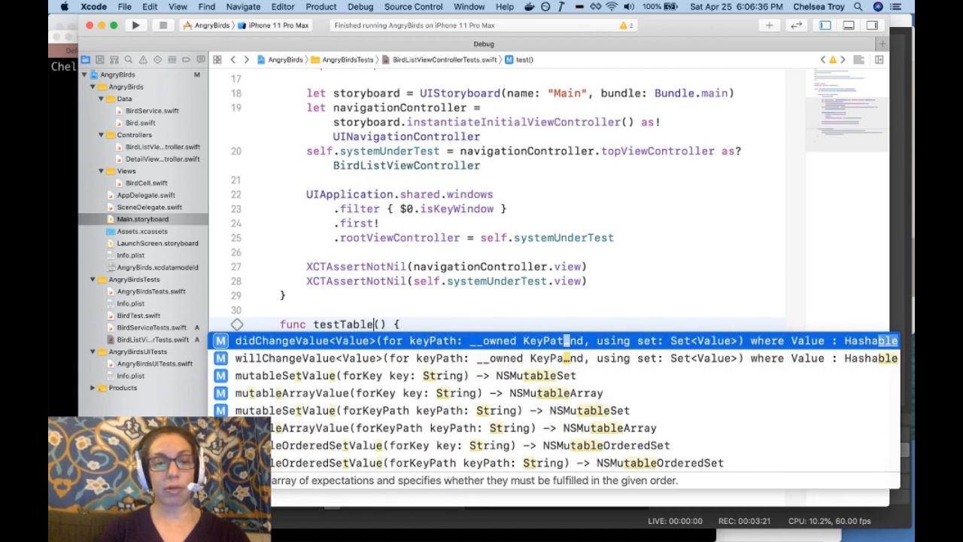
text(View_loads)
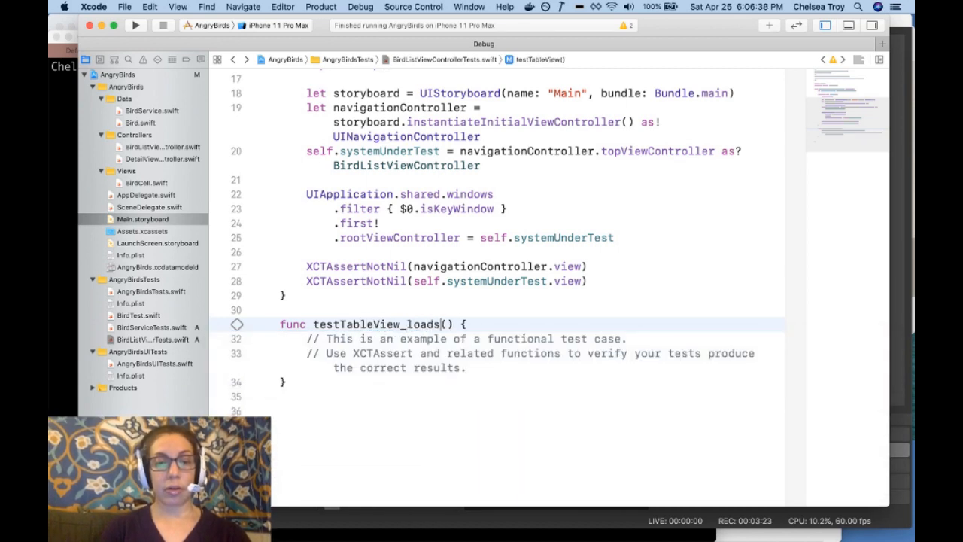
text(Birds)
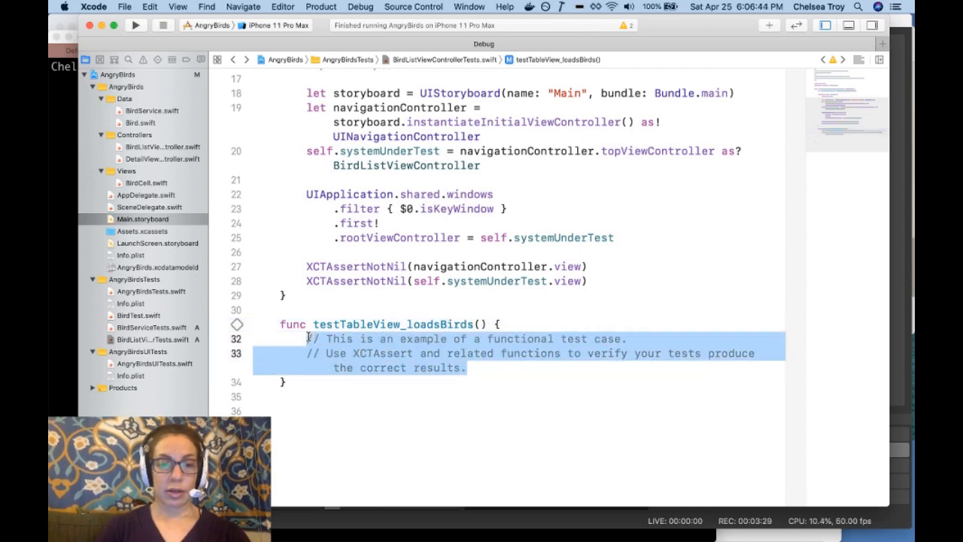
key(delete)
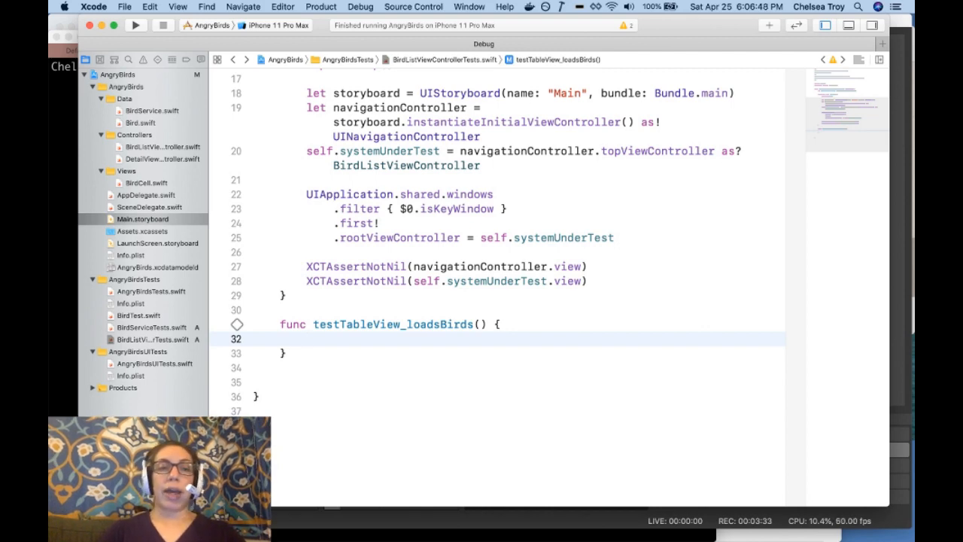
click(152, 147)
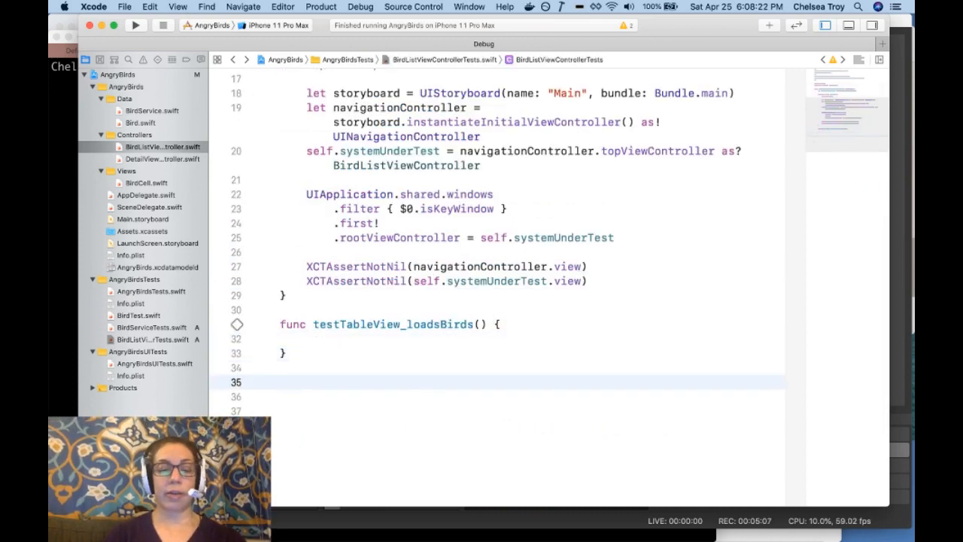
Declare class MockBirdService: BirdService below the tests.
text(class M)
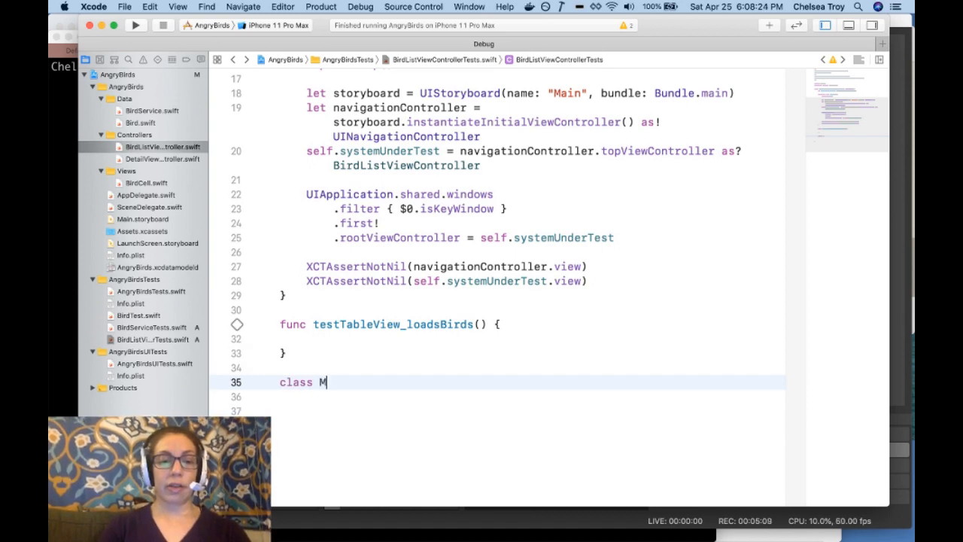
text(ockBirdSe)
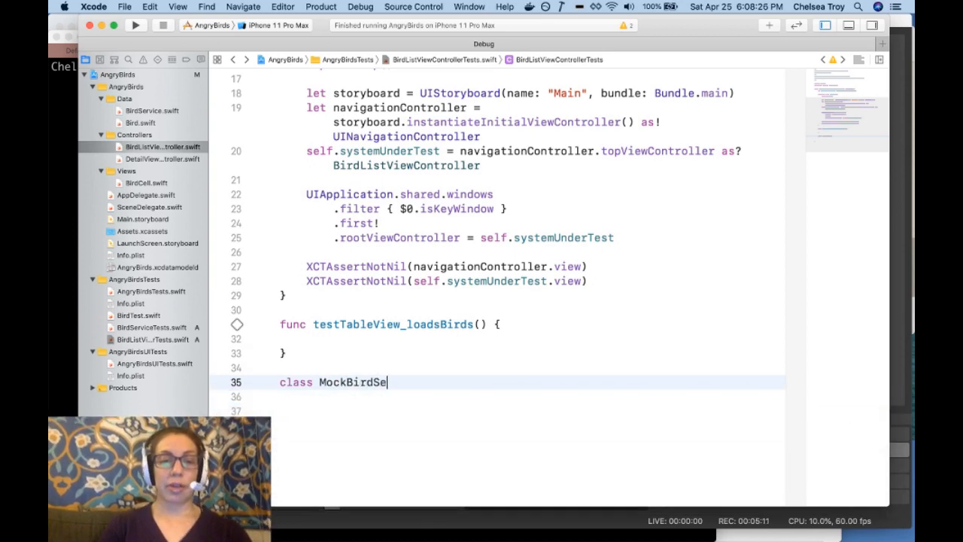
text(rvice:)
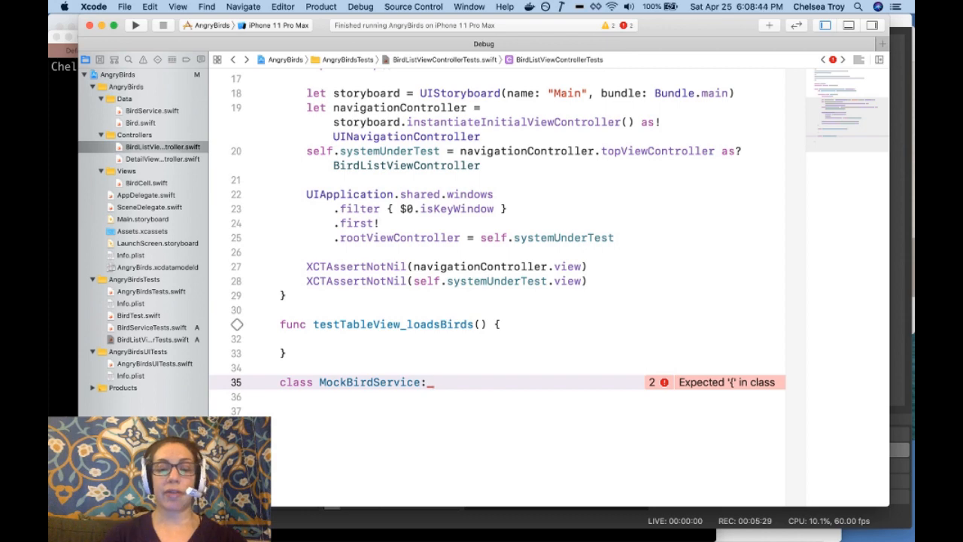
text(BirdService {)
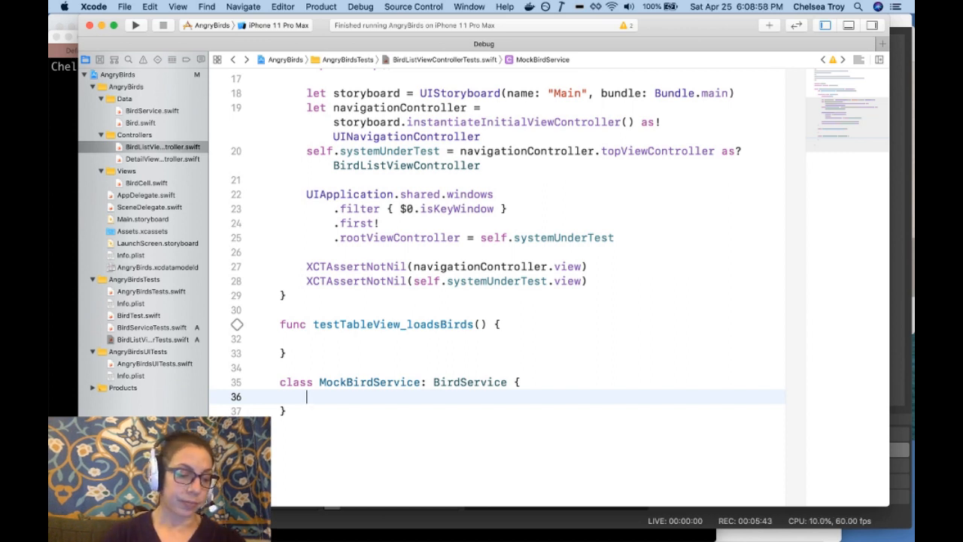
Give MockBirdService properties mockBirds: [Bird]? and mockError: Error?
text(var)
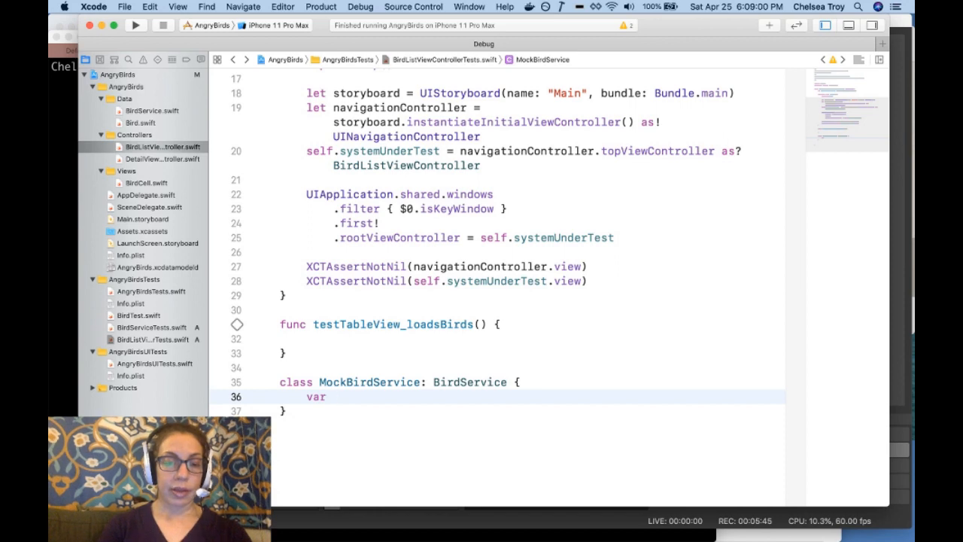
text(mockBirds)
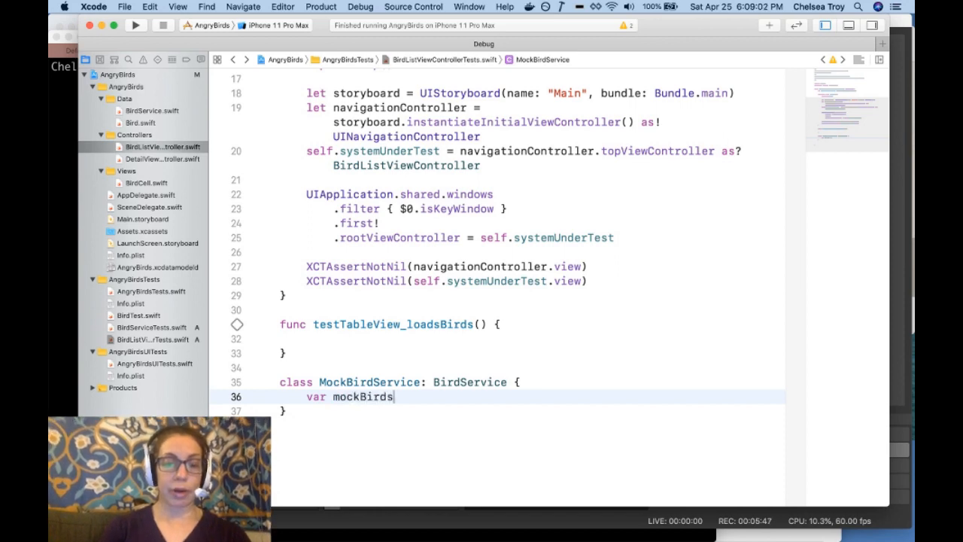
text(: [Bir])
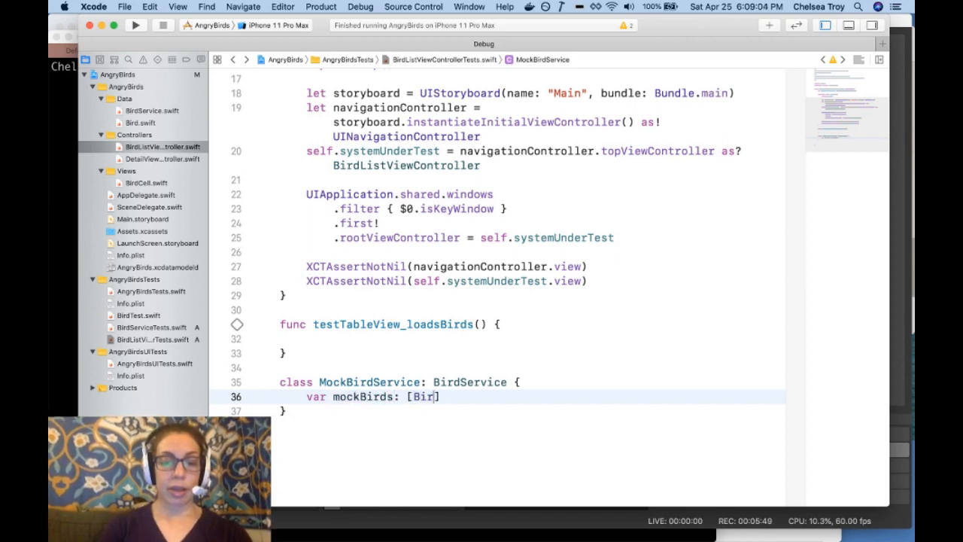
text(d]!)
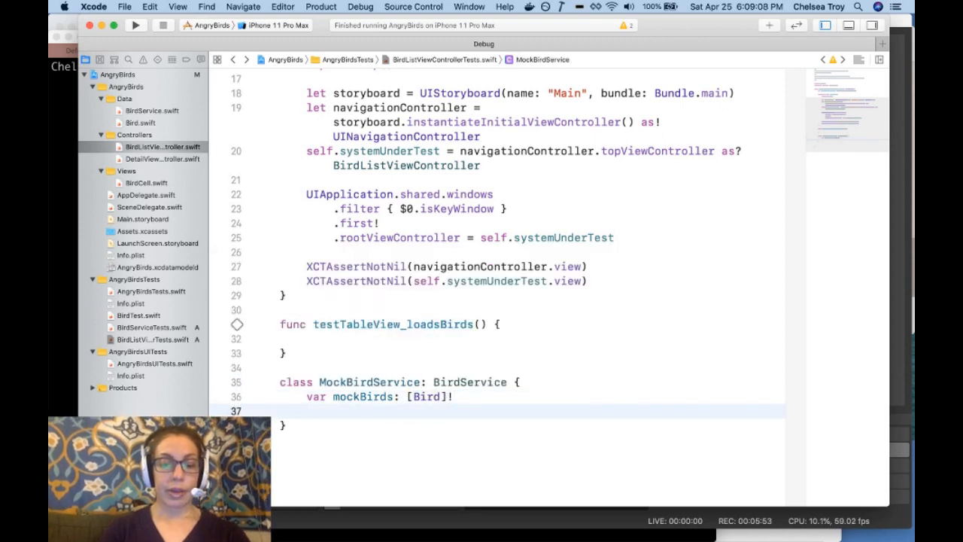
text(var)
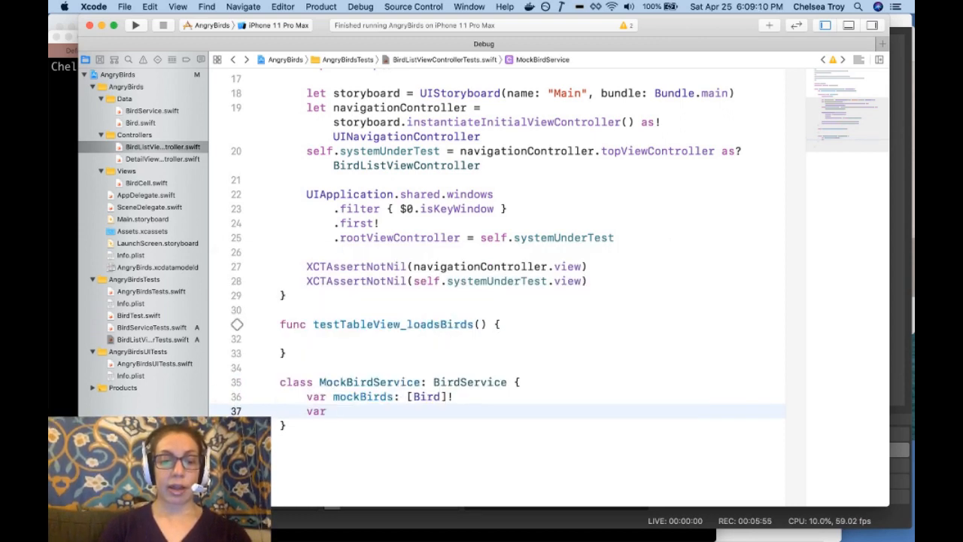
text(mockError)
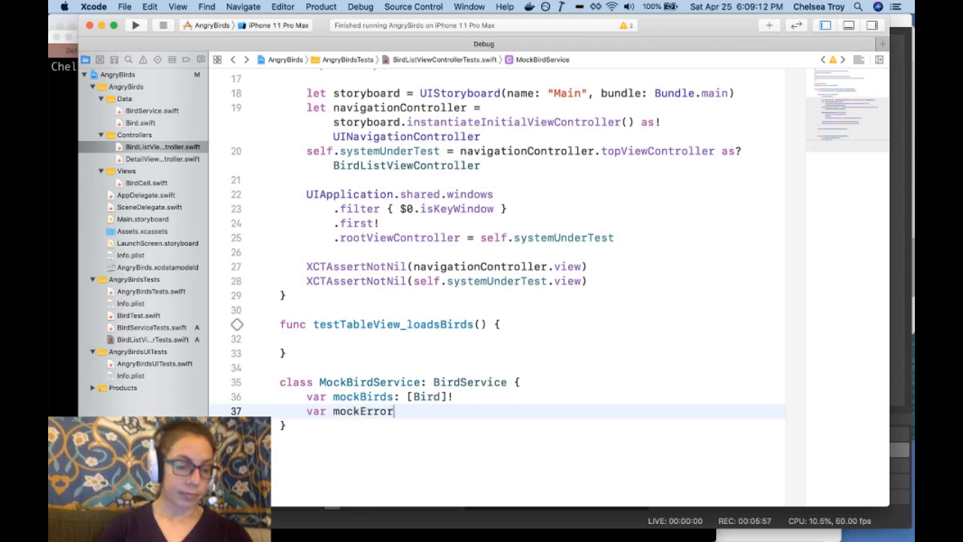
text(: E)
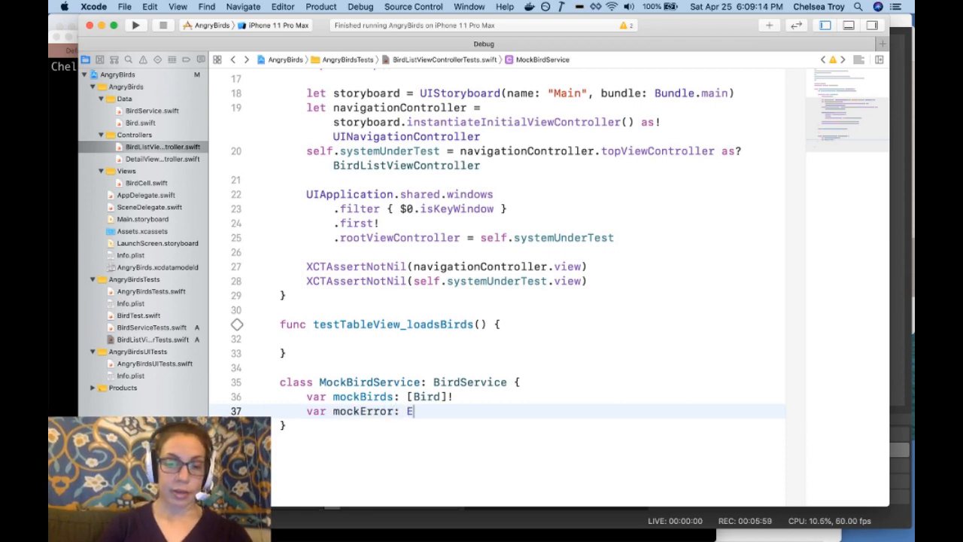
text(rror?)
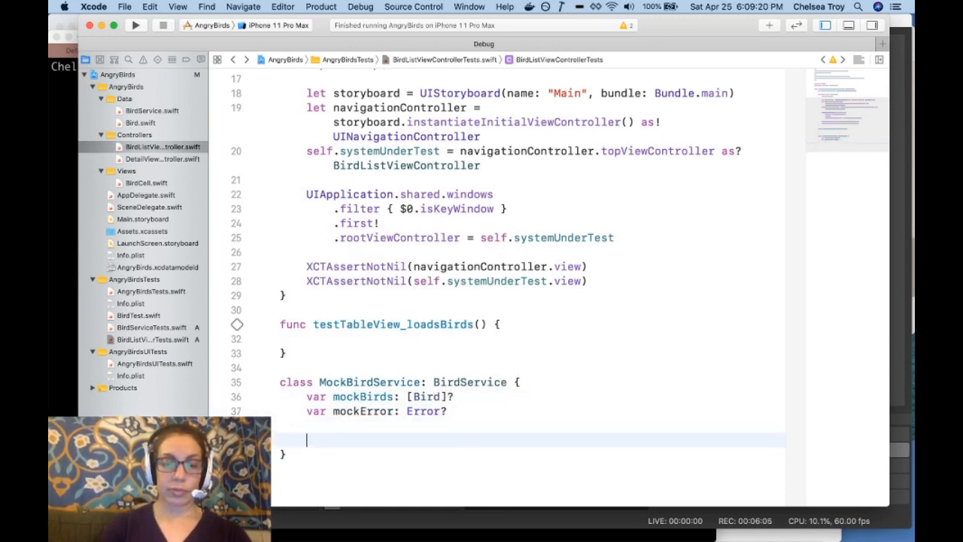
Override getBirds(completion:) in MockBirdService with body completion(mockBirds, mockError).
text(override func)
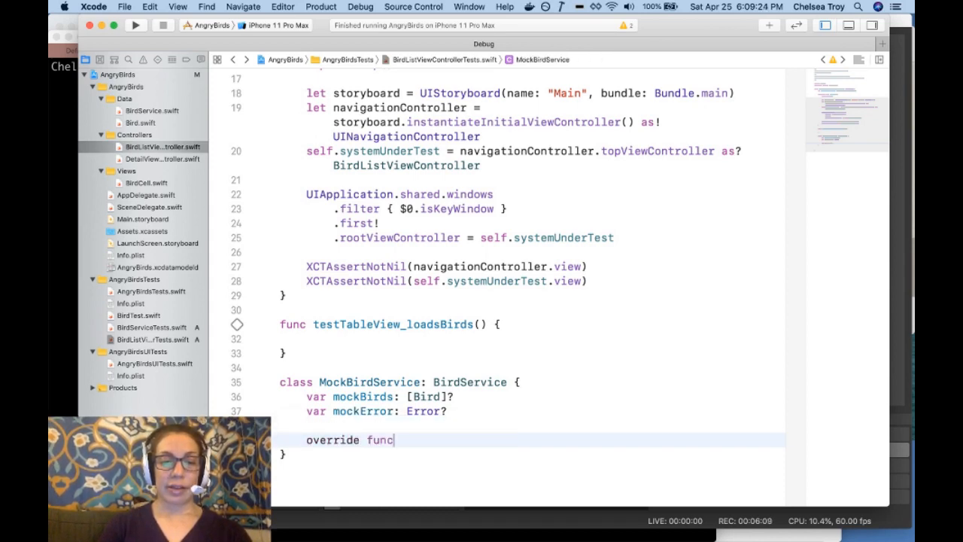
text(g)
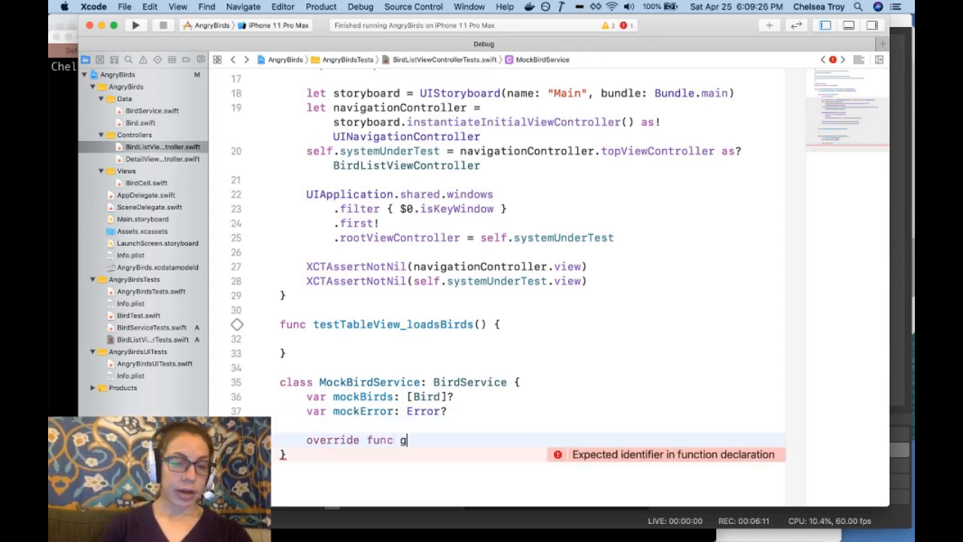
text(er)
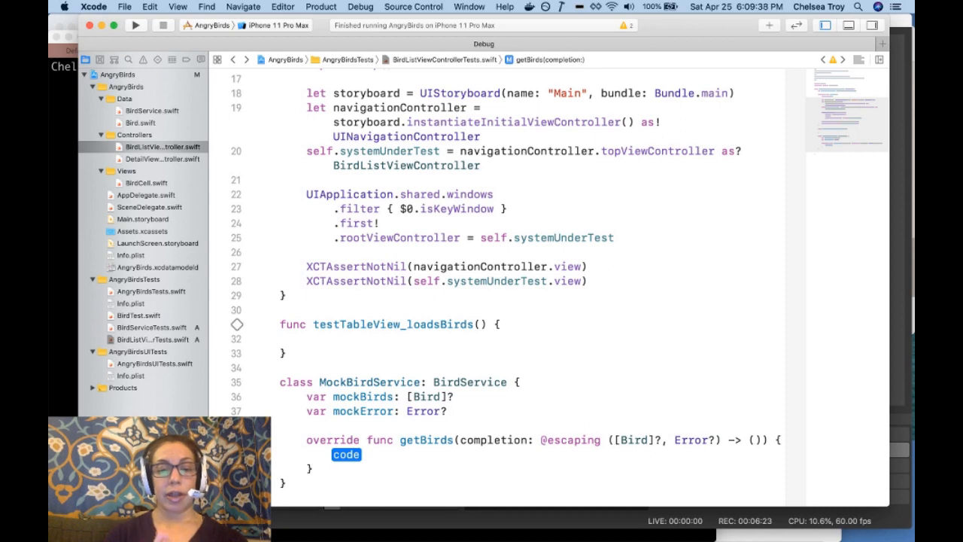
text(completion)
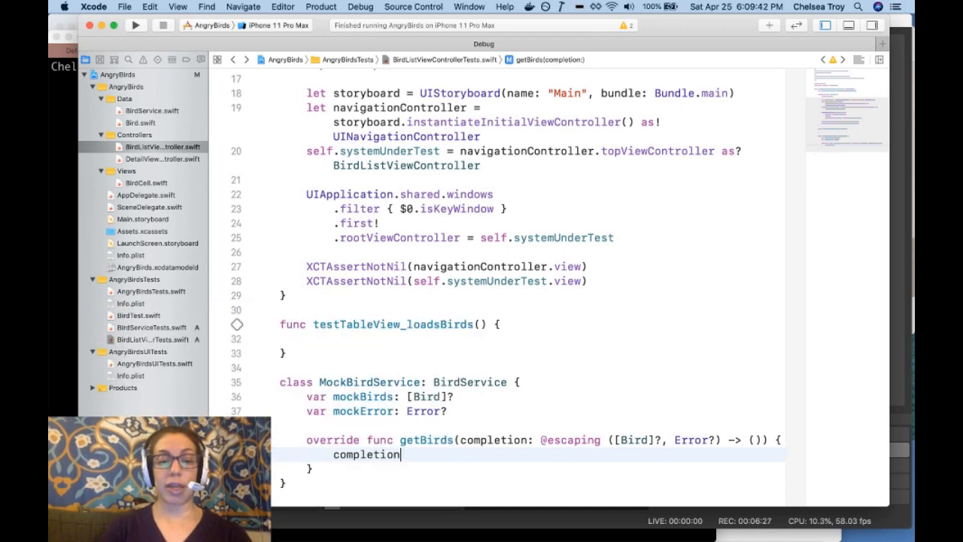
text(()
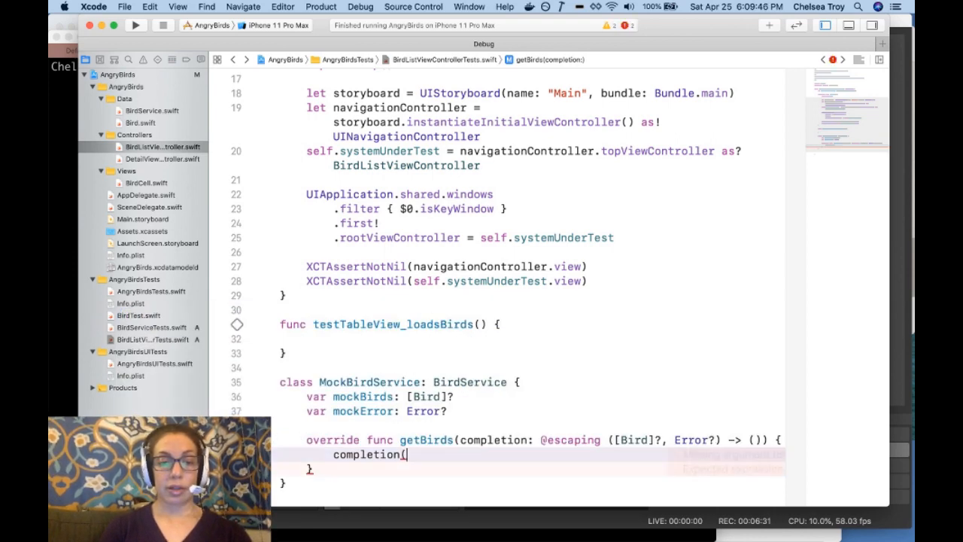
text(mockBirds, mockError)
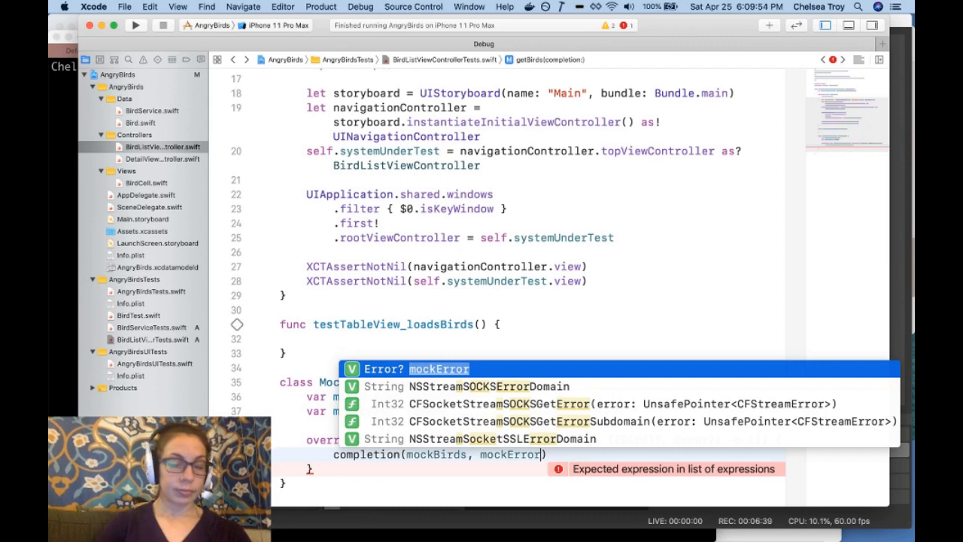
key(Escape)
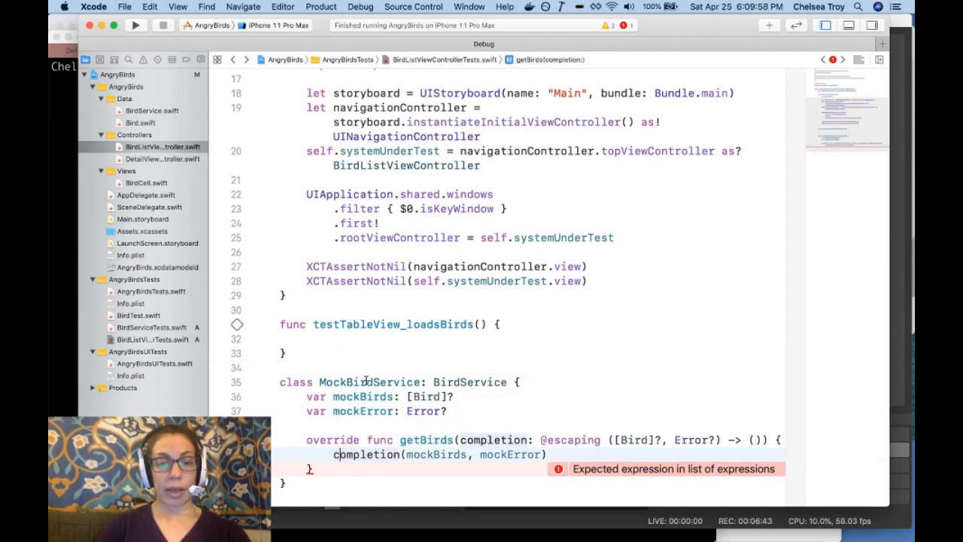
double_click(369, 382)
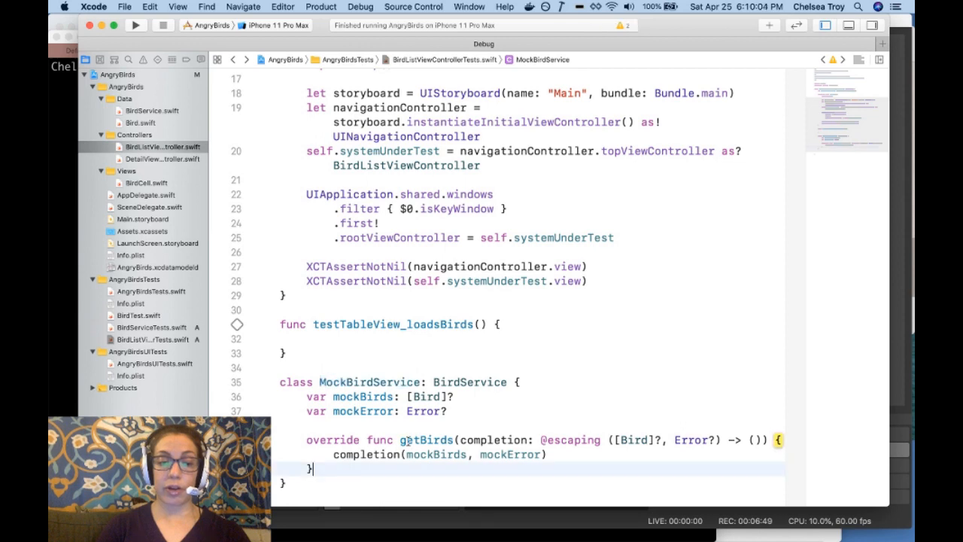
double_click(426, 439)
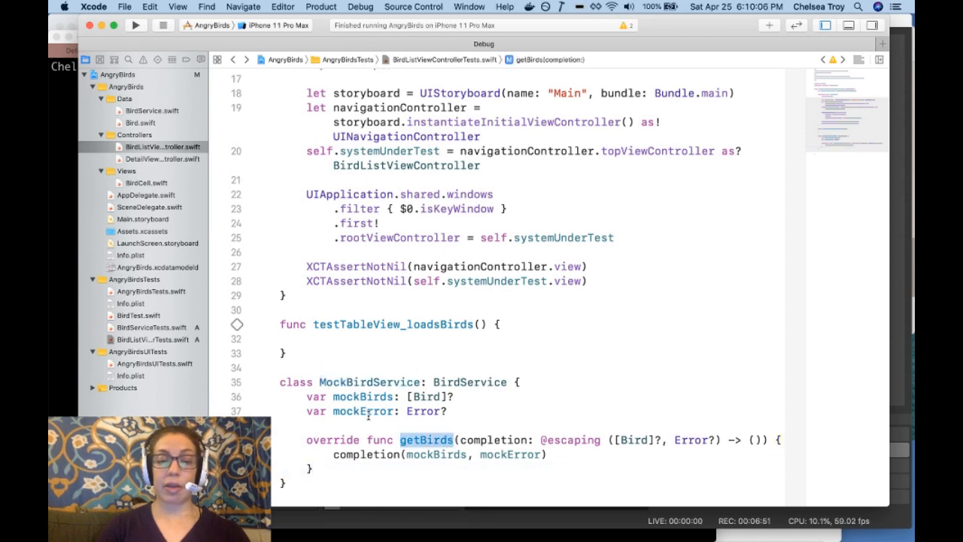